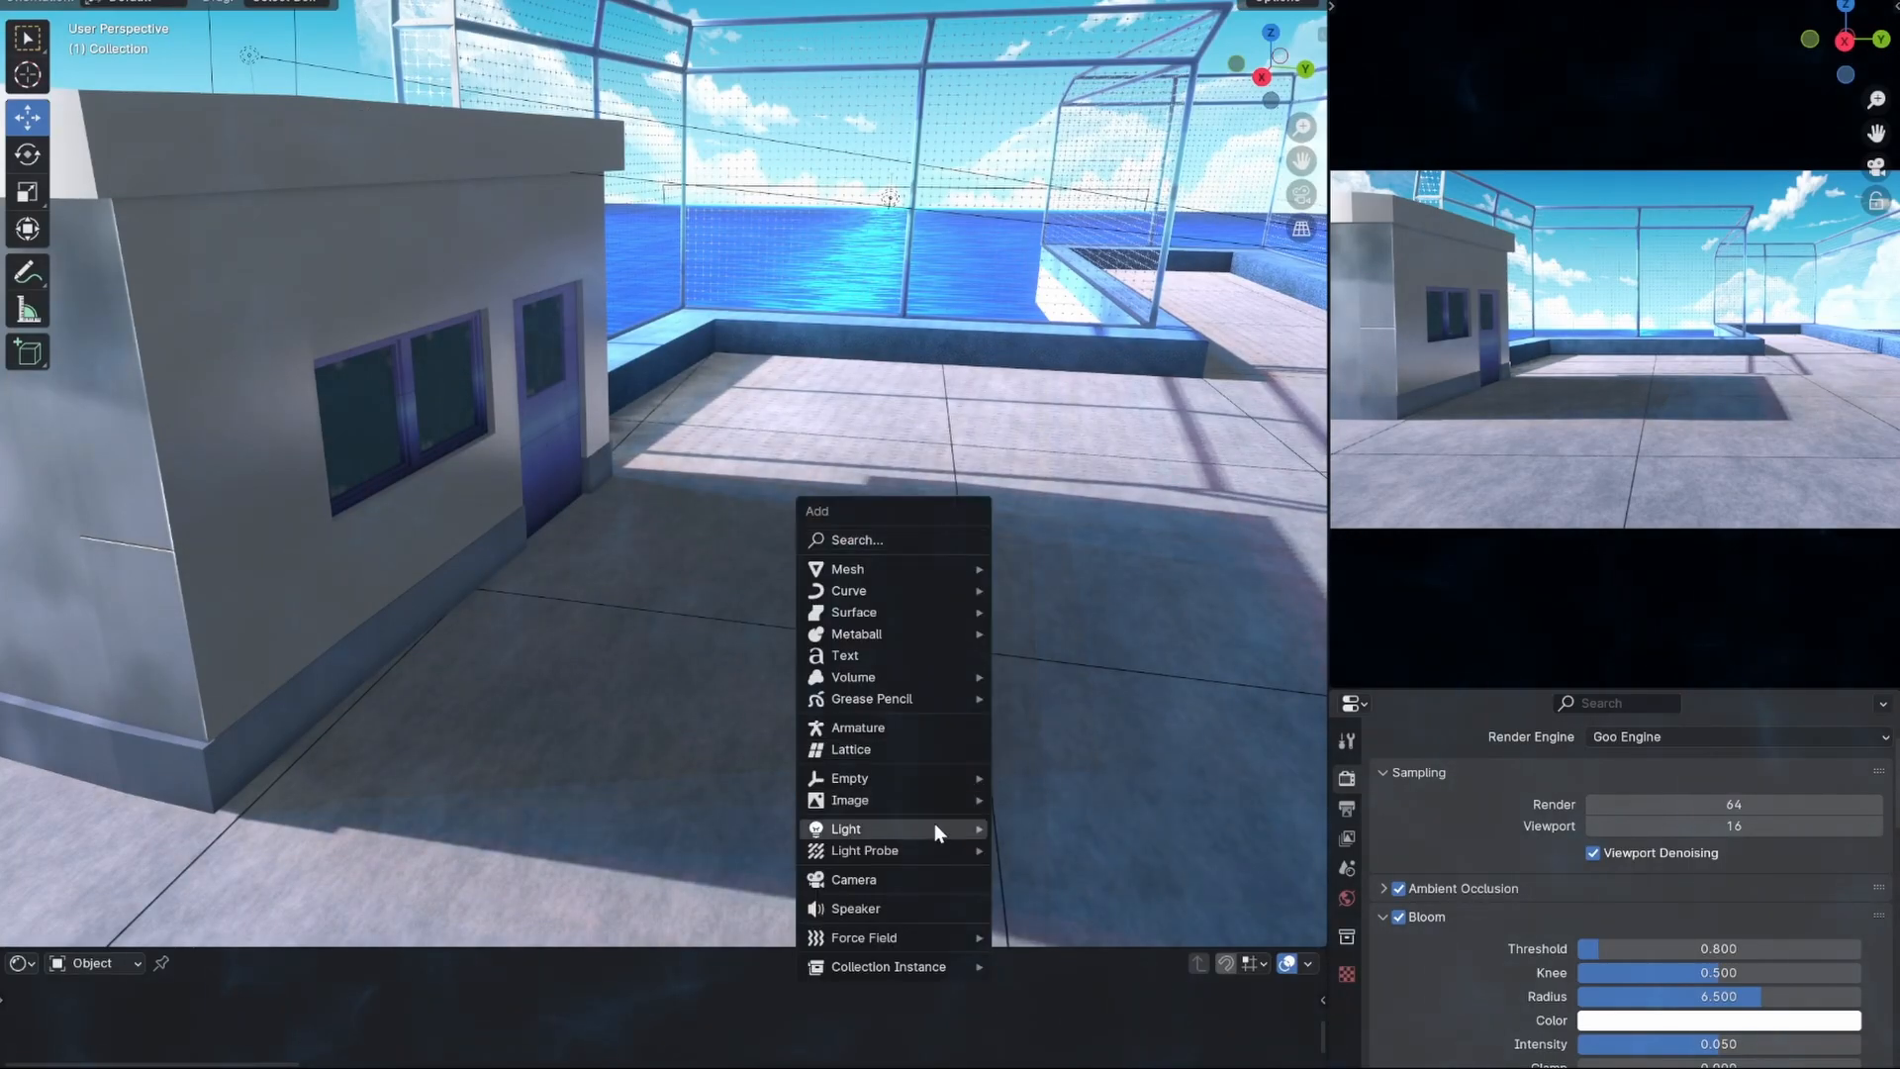
# - Add an area light, position it beside the building and dim one light to 4 W
pyautogui.click(846, 827)
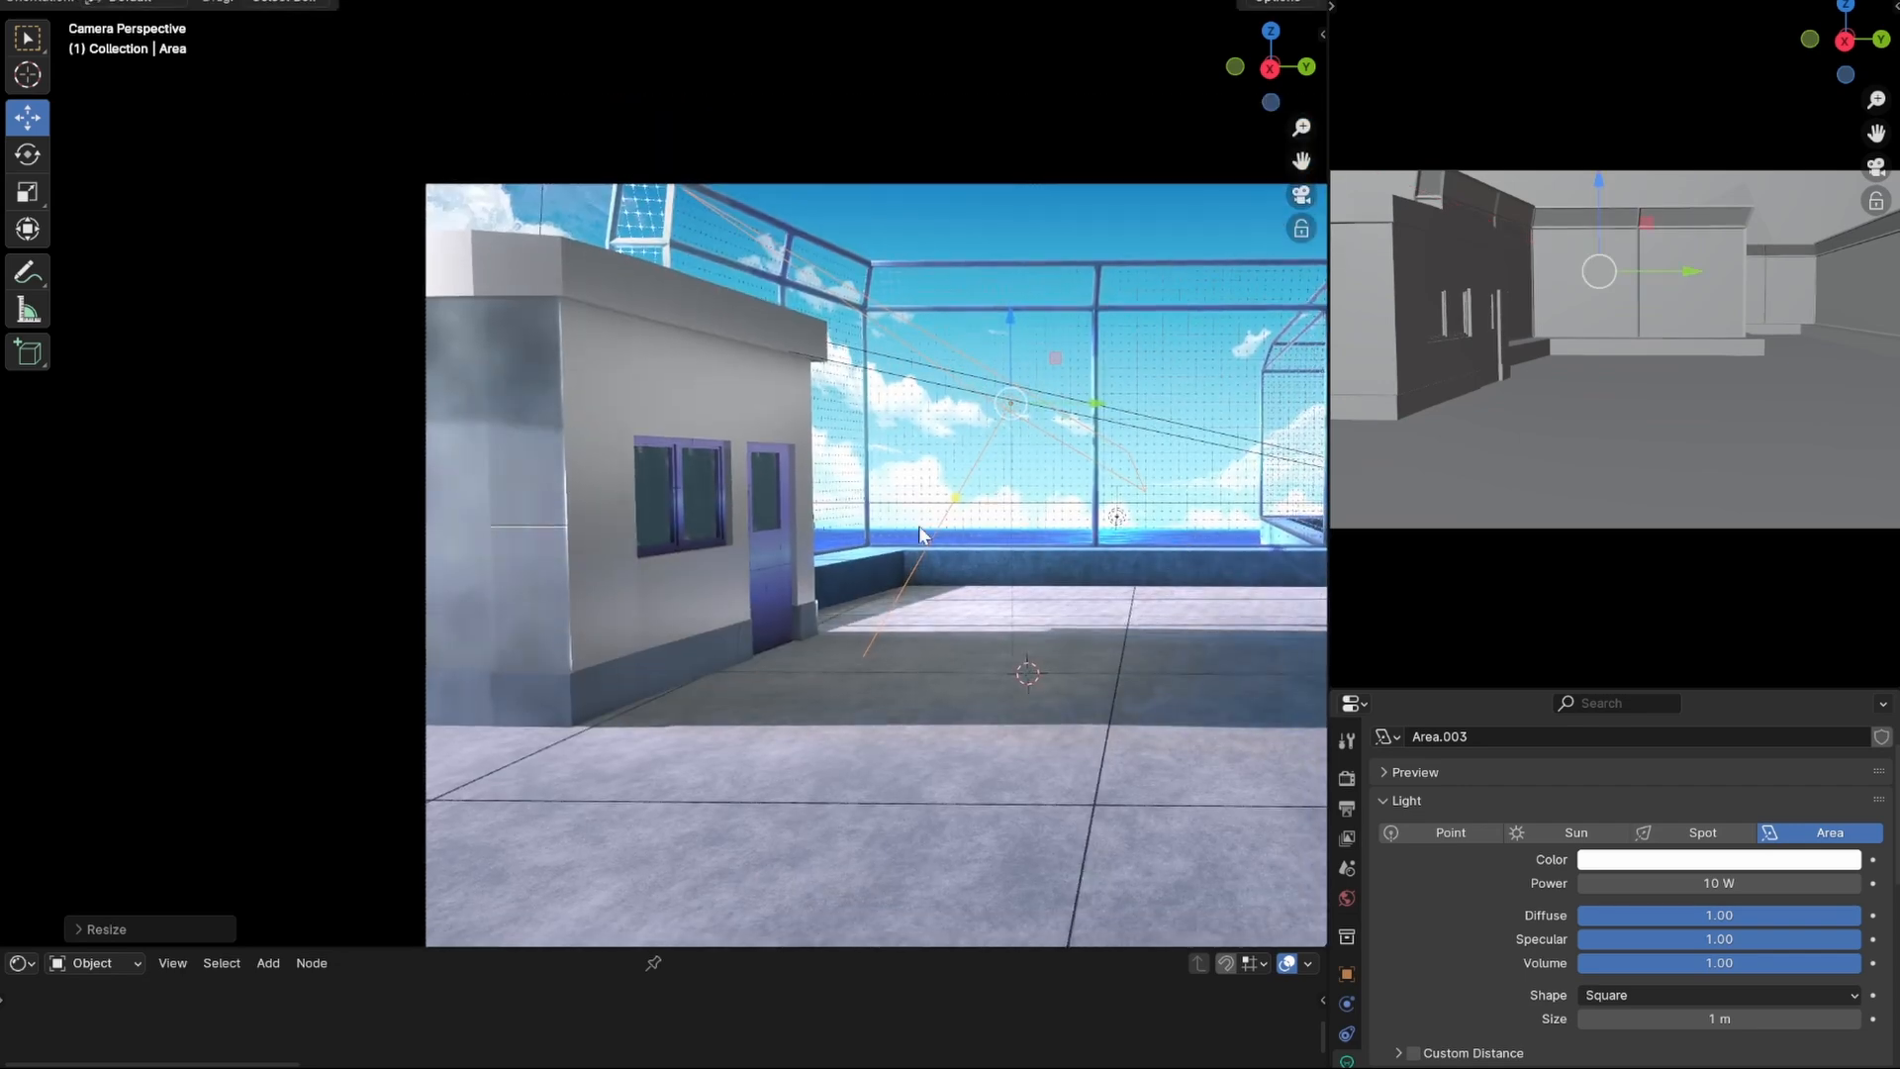
pyautogui.moveTo(1026, 410)
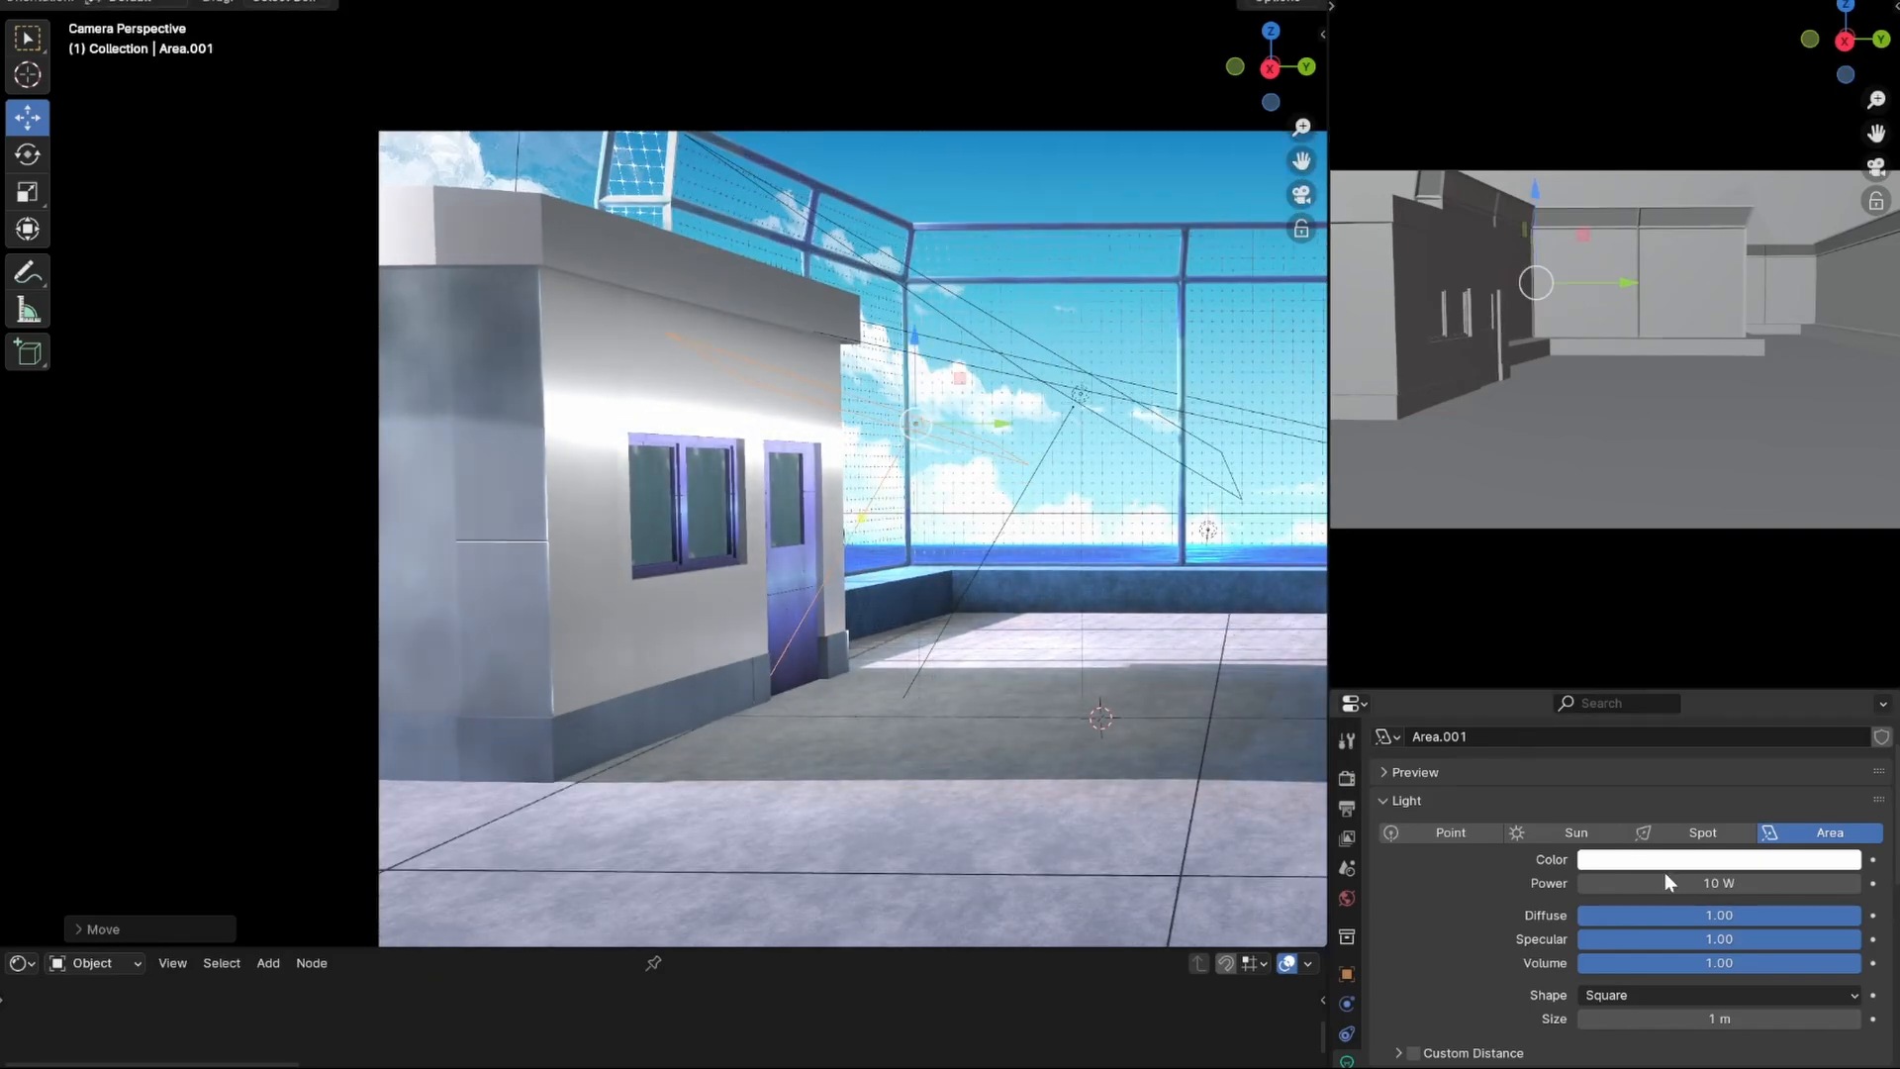
pyautogui.moveTo(1745, 882); pyautogui.dragTo(1648, 883)
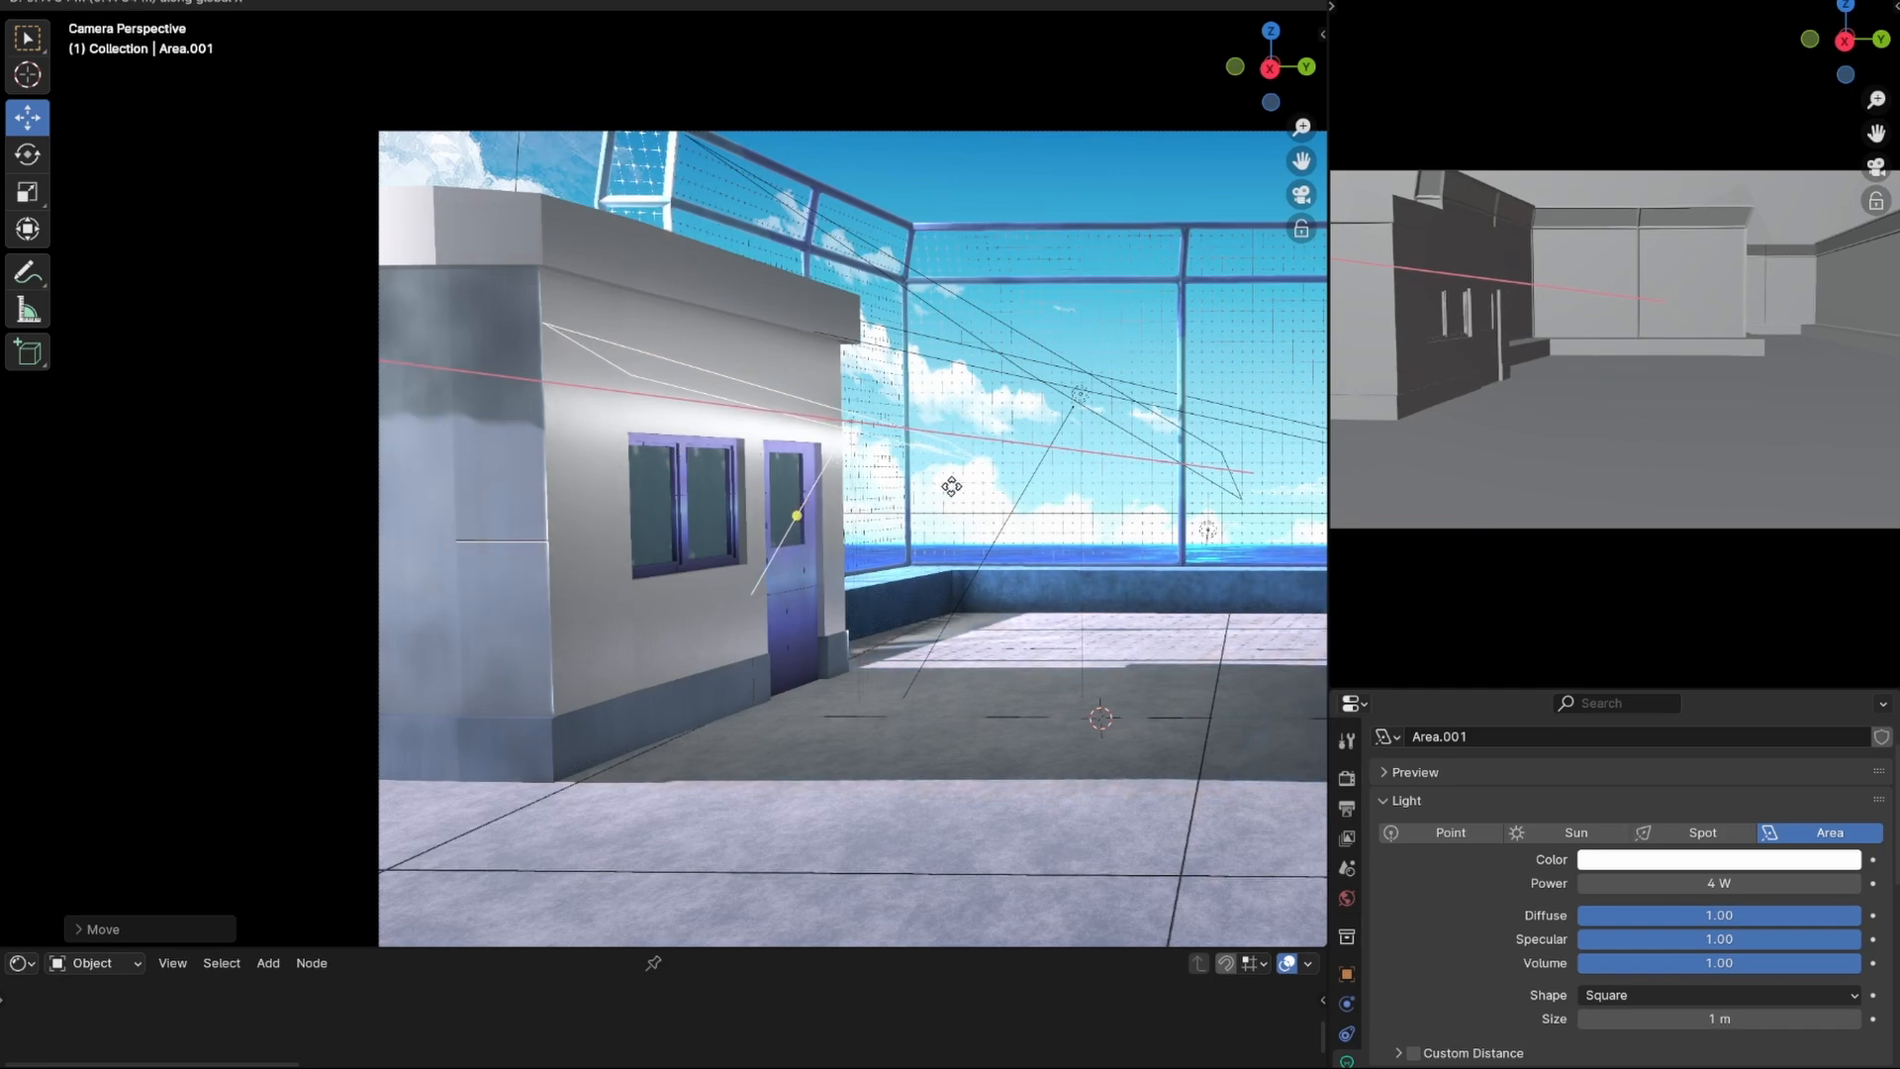
pyautogui.click(1718, 859)
pyautogui.write('14')
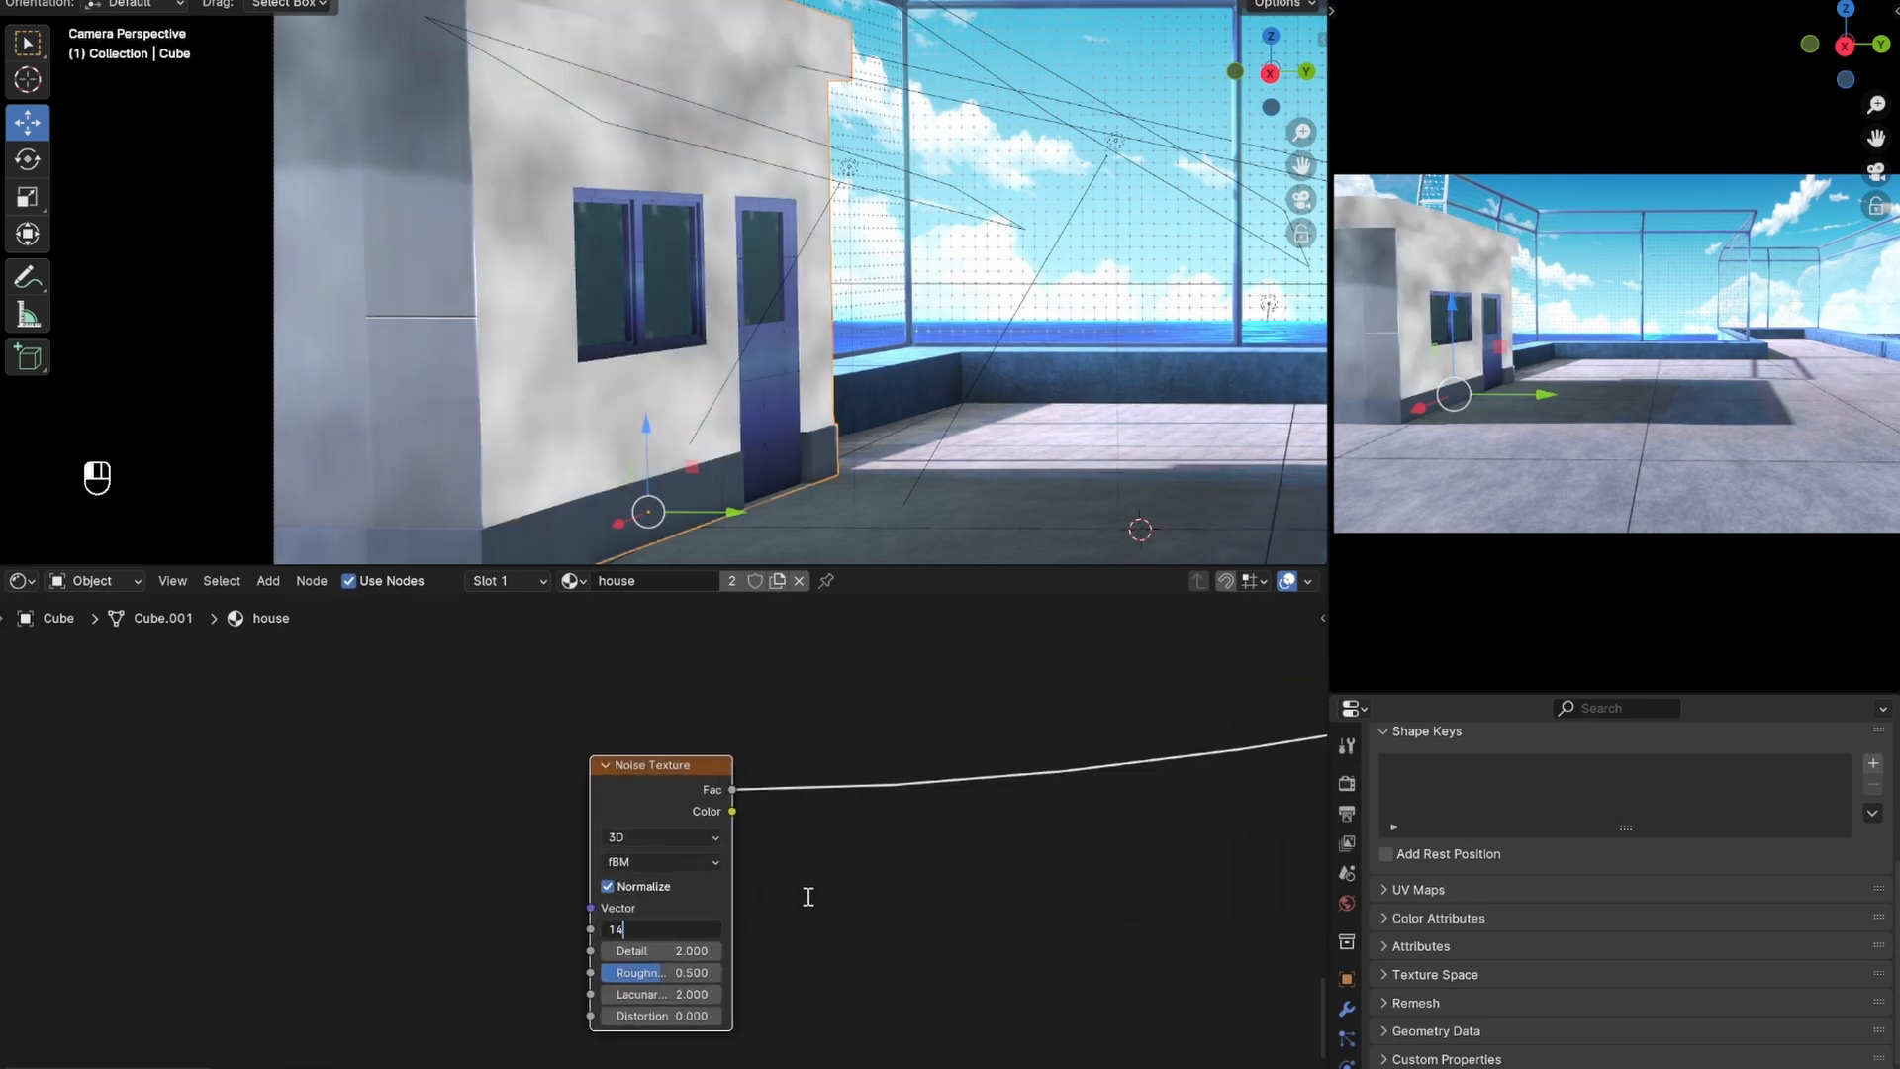
# - Set noise scale 16.2 with mapping Z scale 0.1 and feed it into a Color Ramp
pyautogui.press('Return')
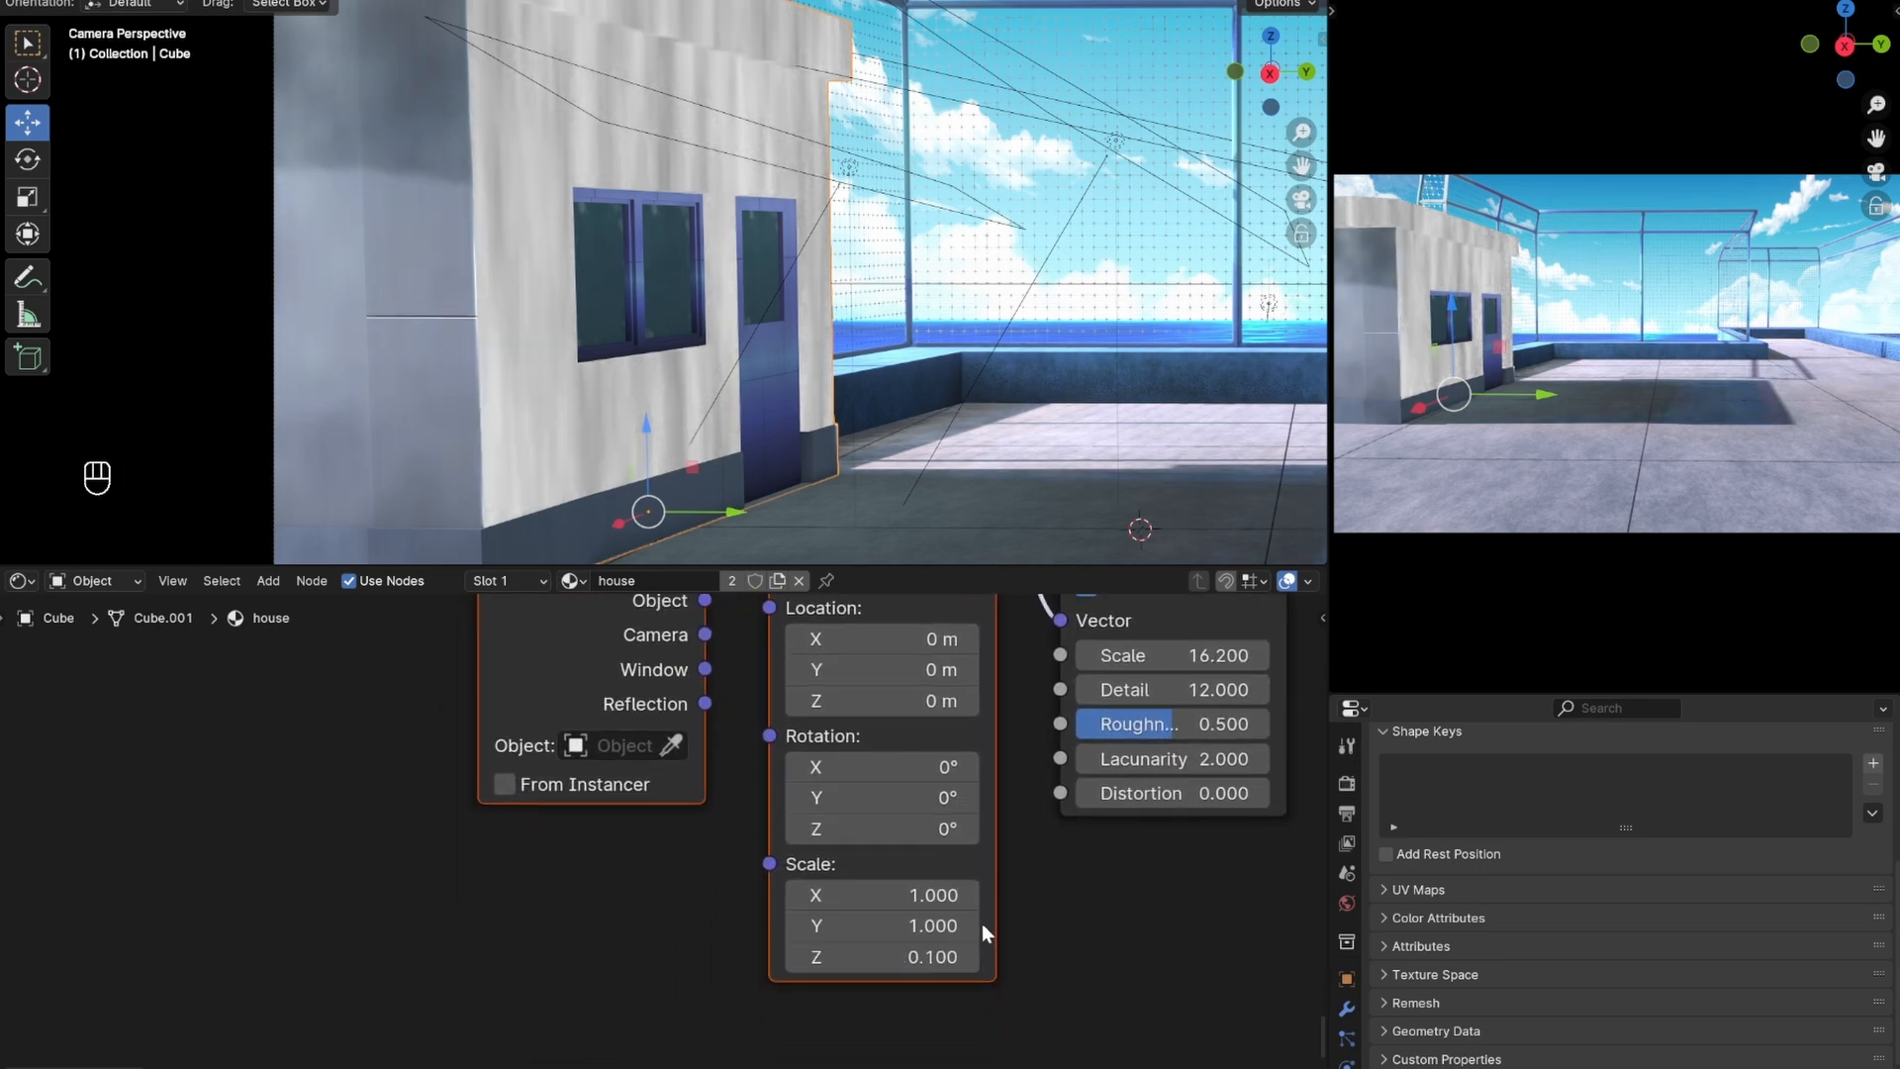
pyautogui.press('Ctrl+S')
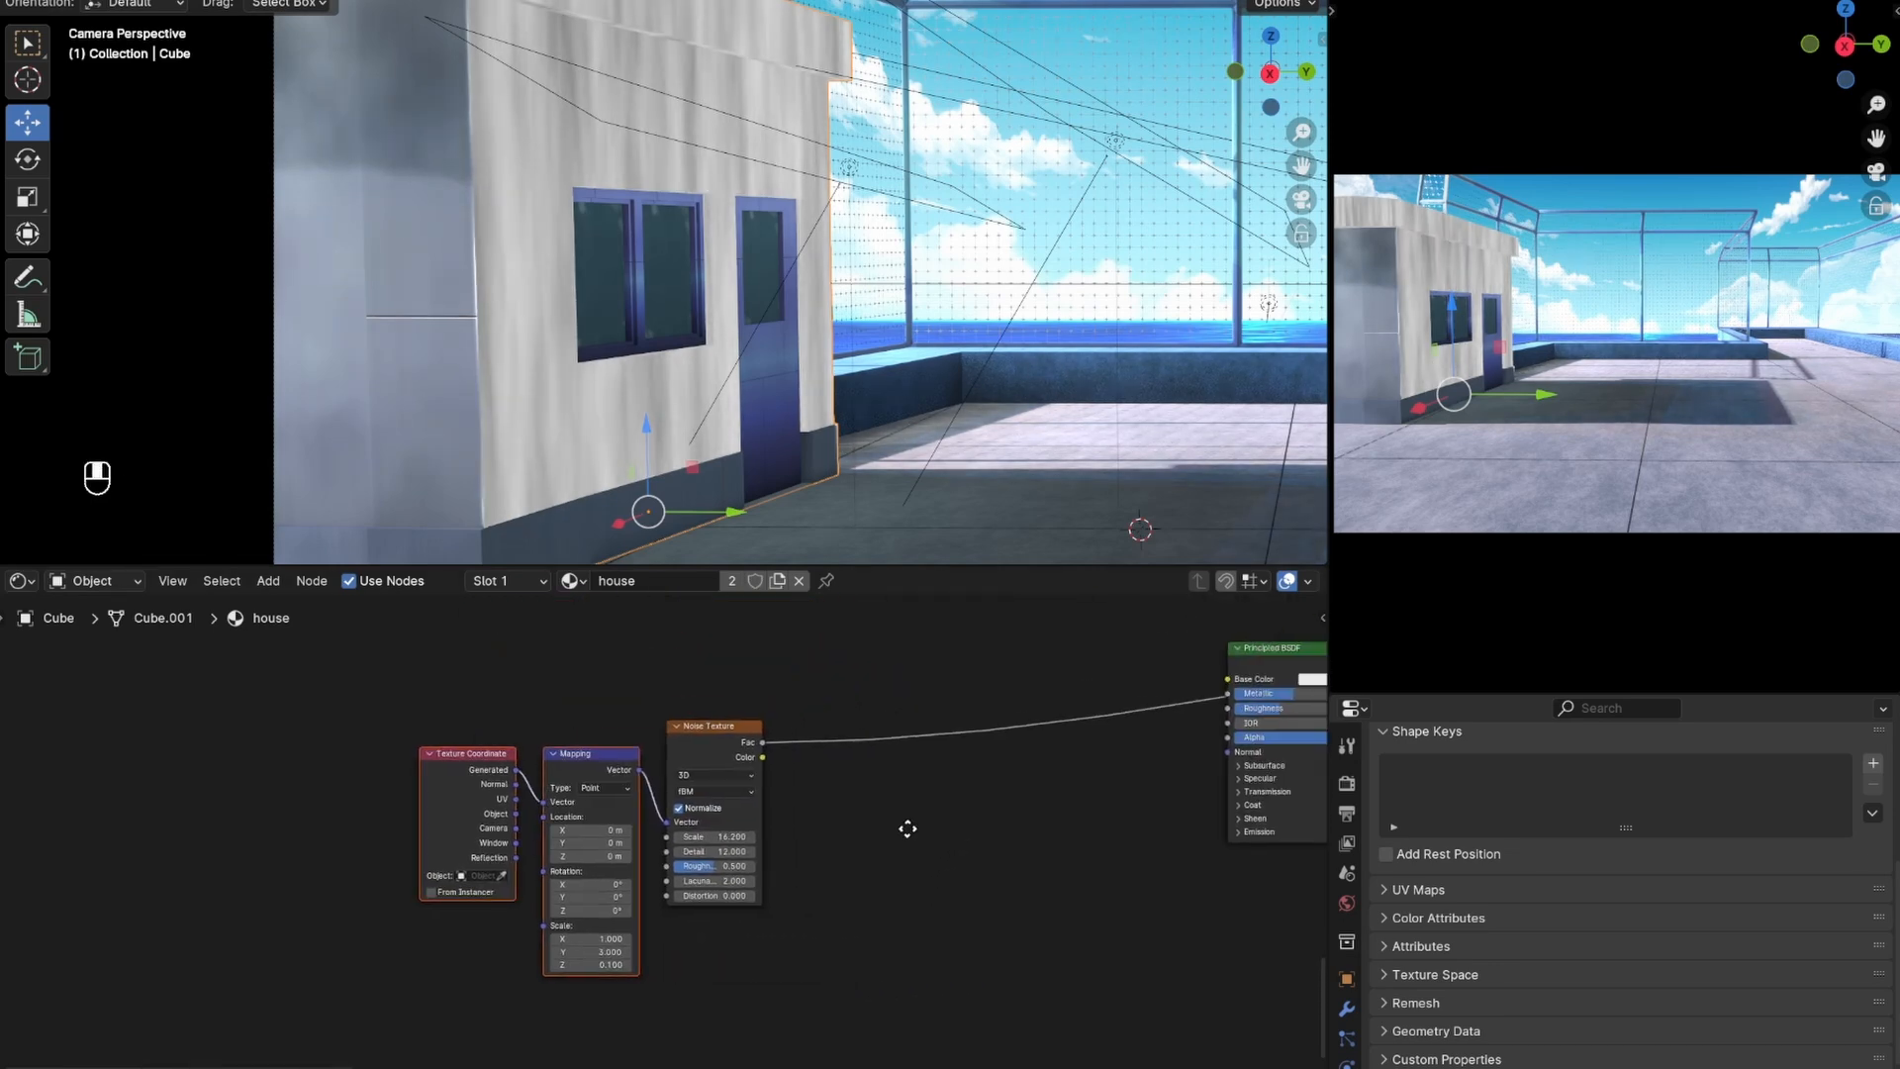
pyautogui.write('col')
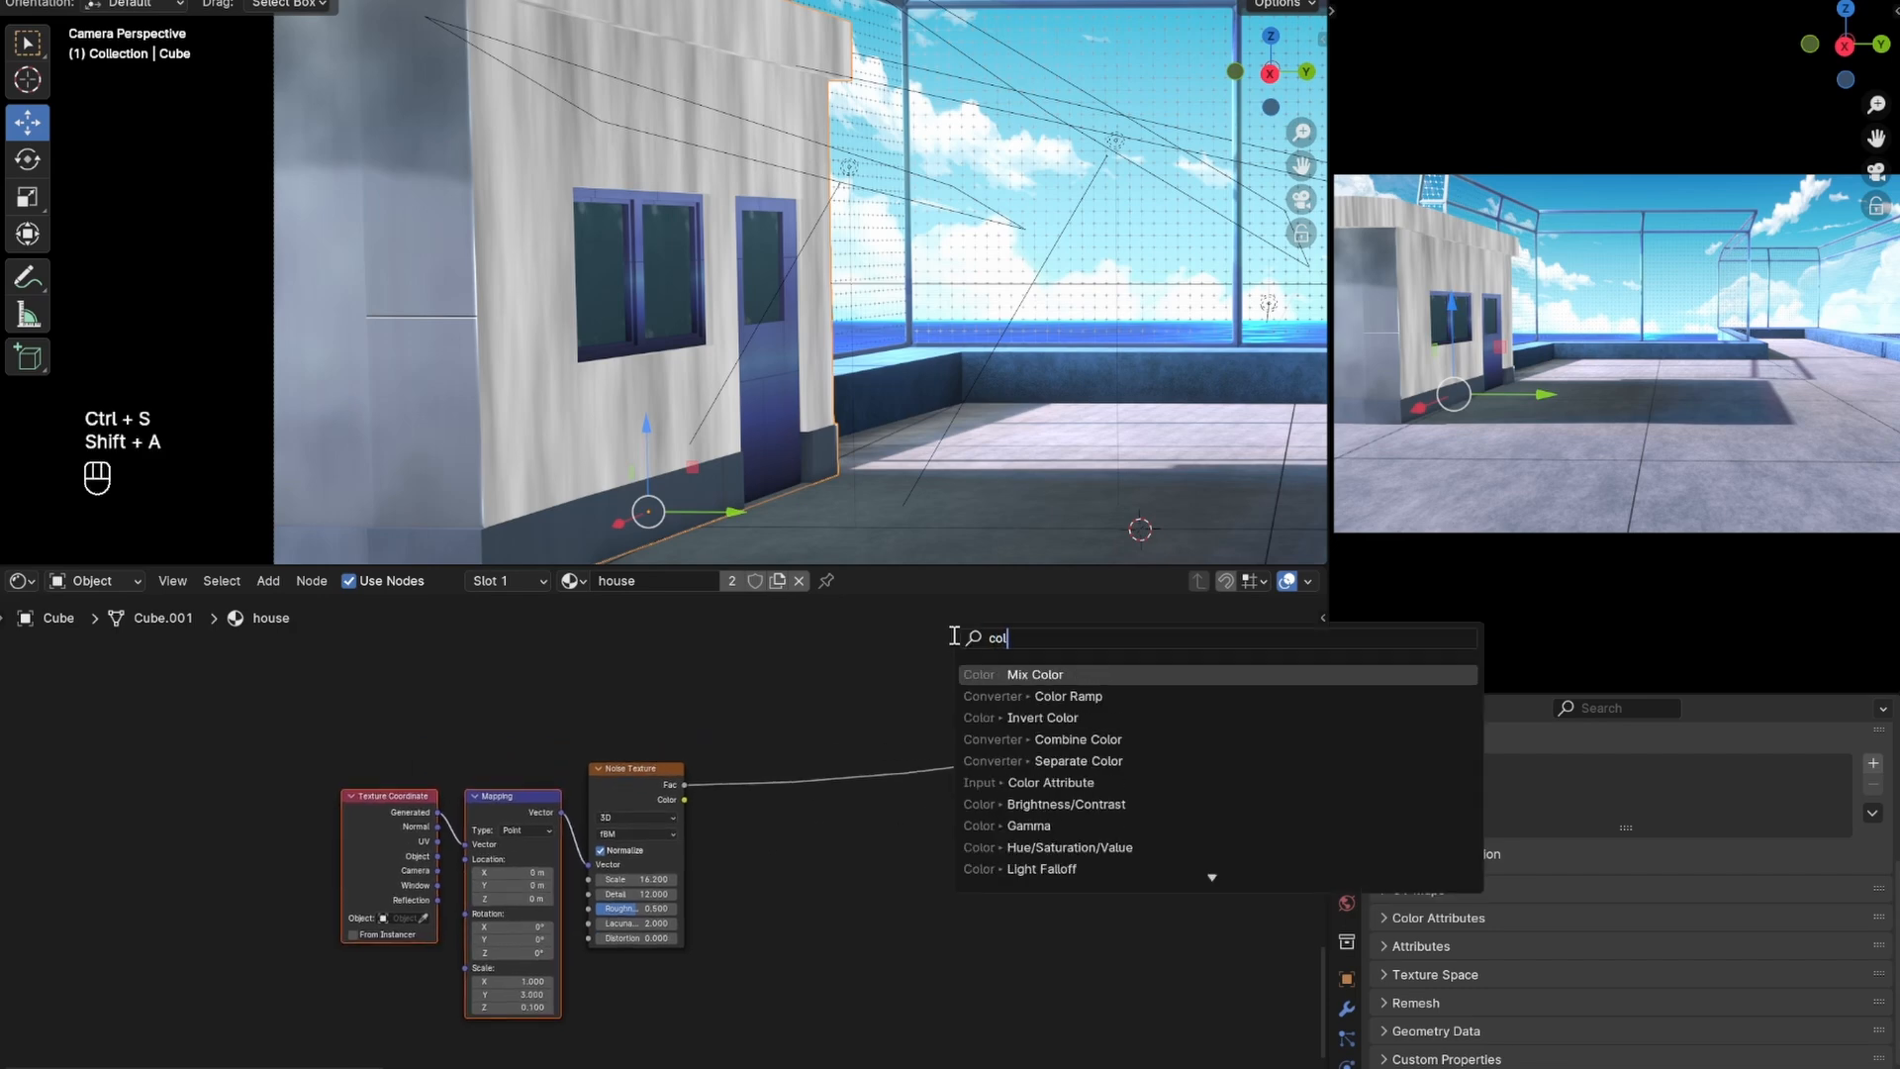
pyautogui.click(1066, 696)
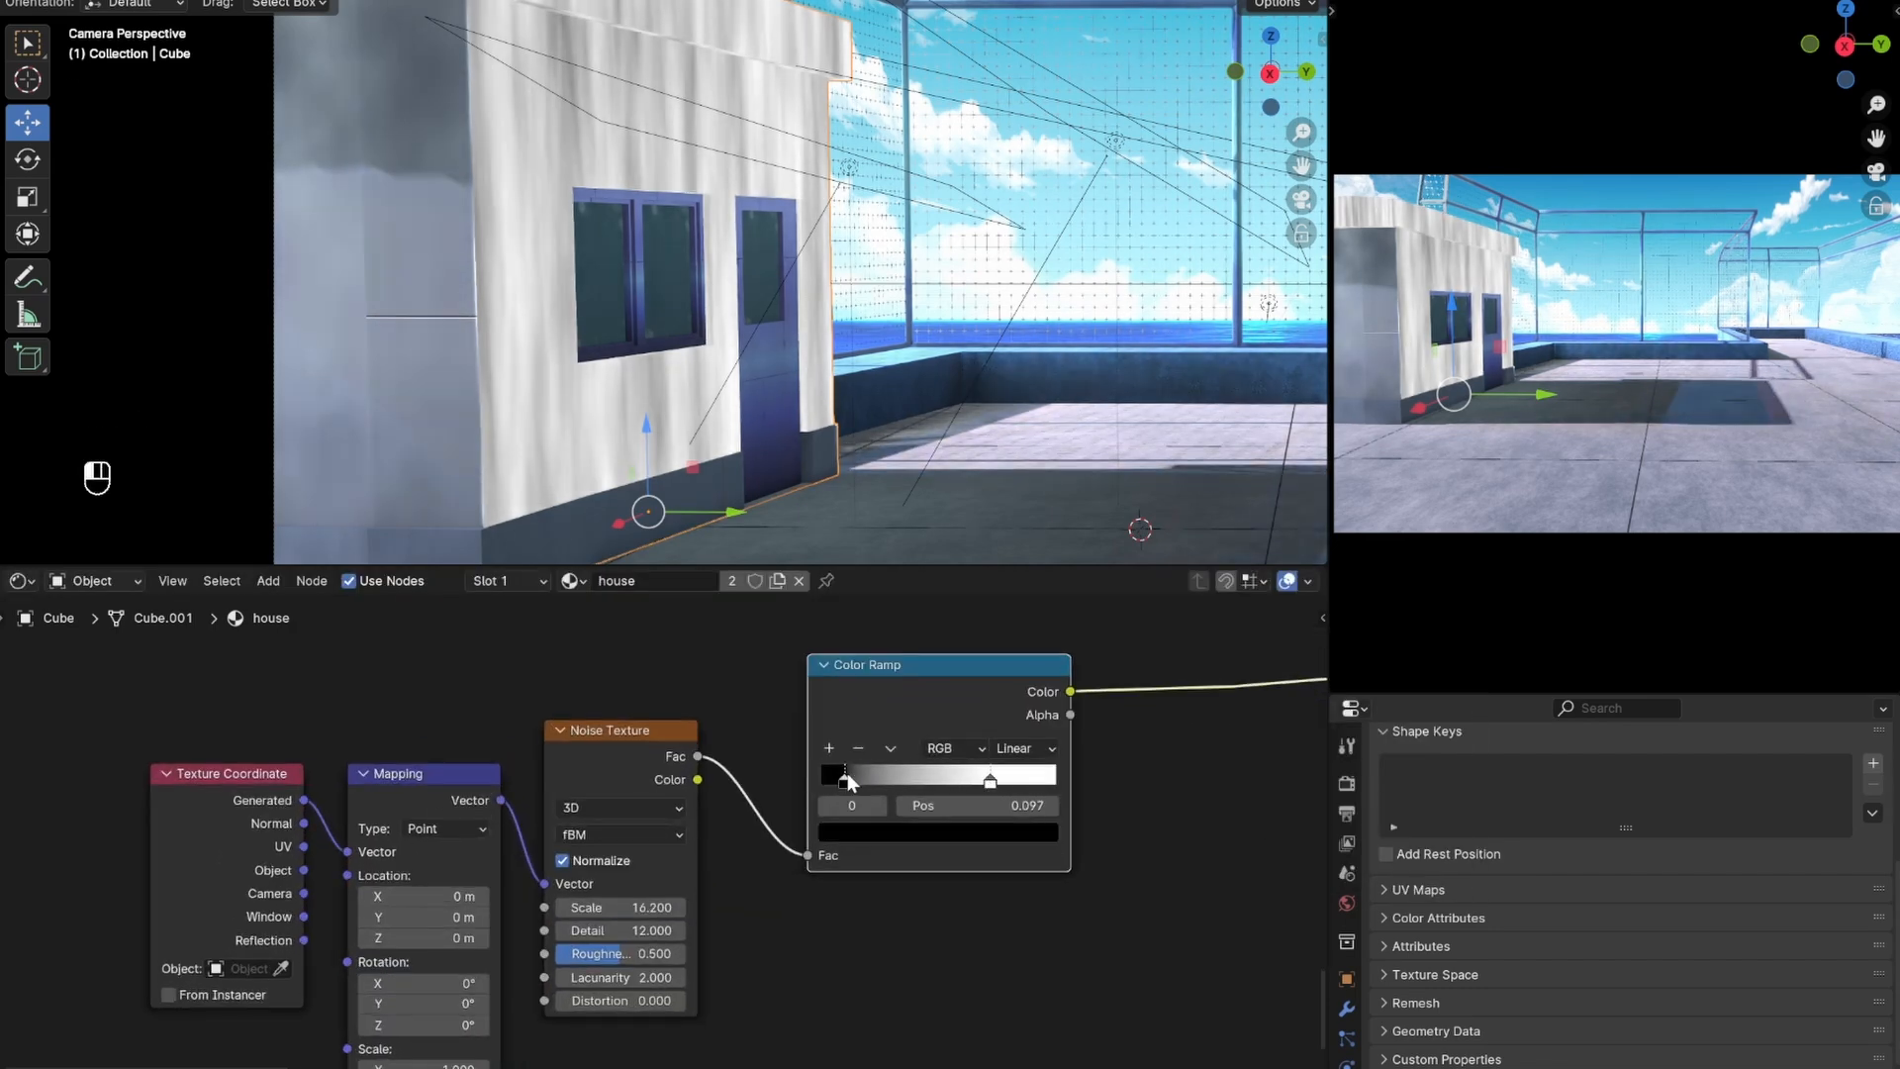
pyautogui.click(823, 773)
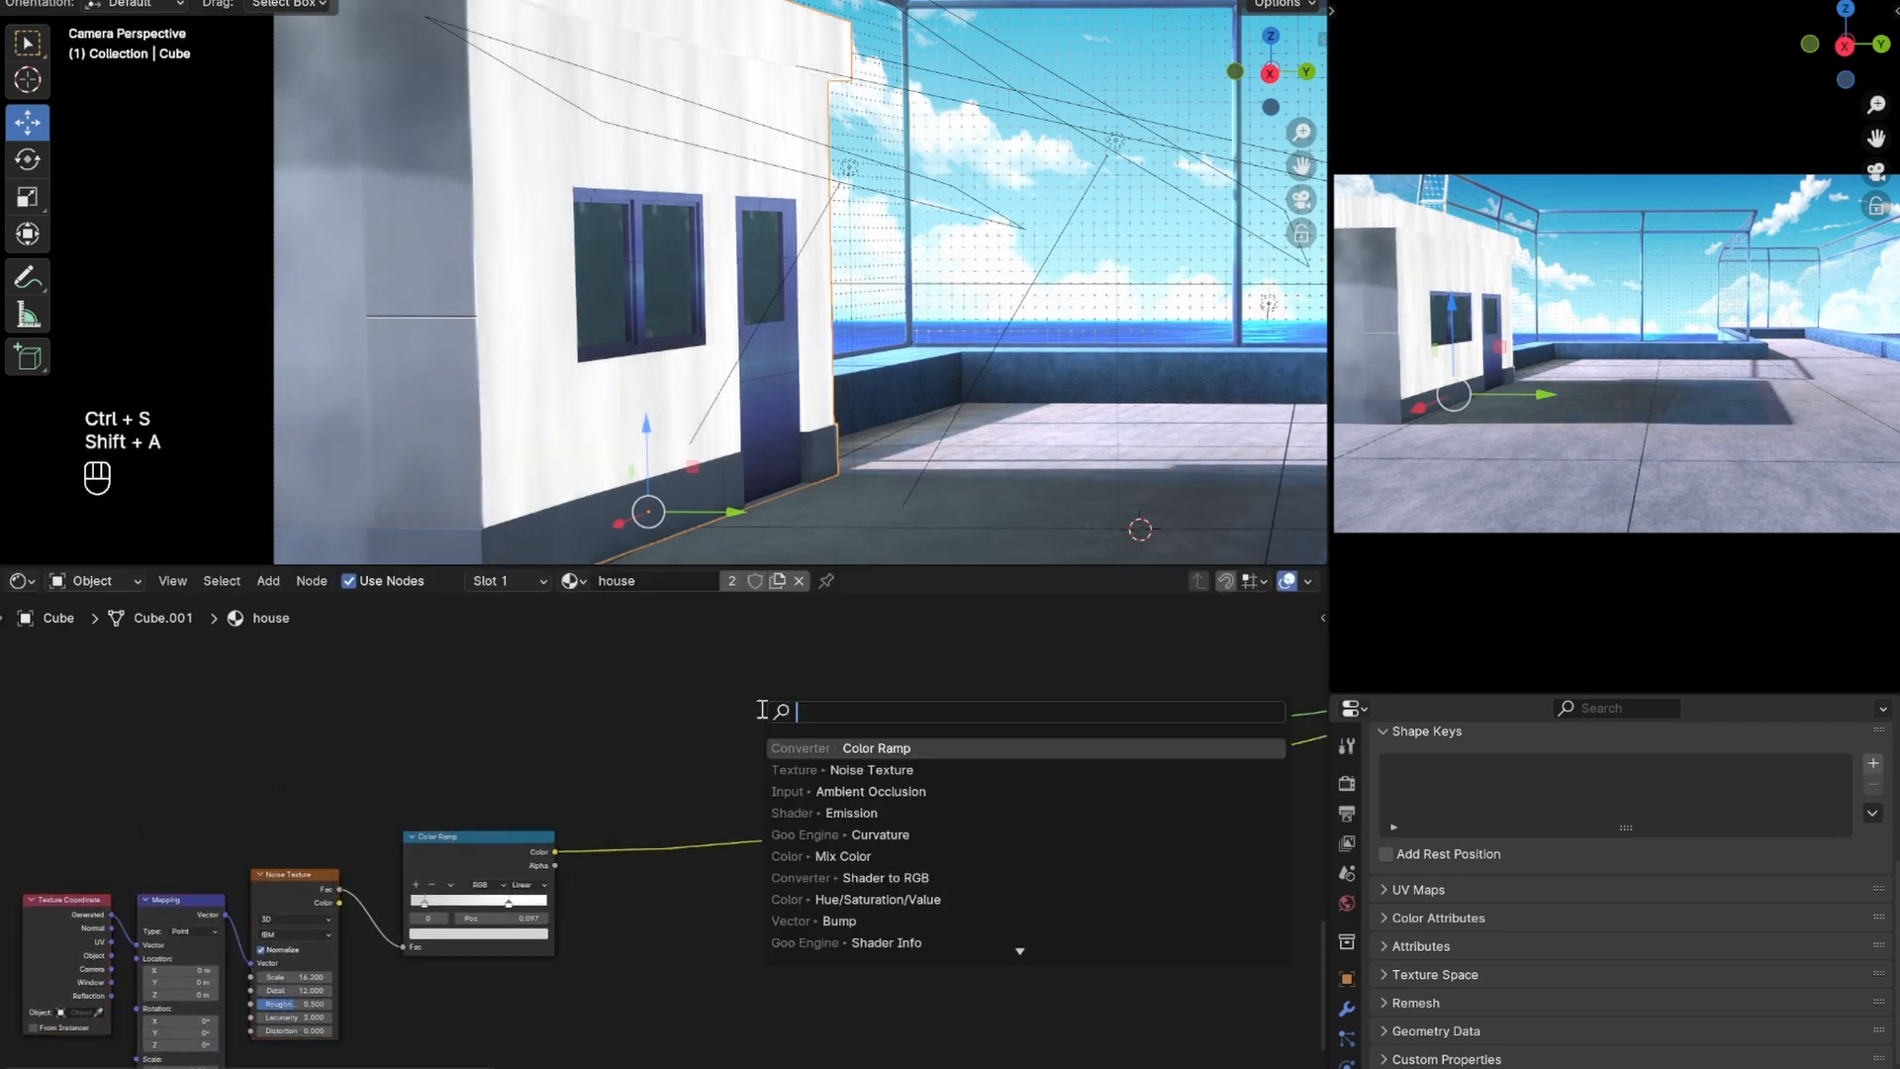
# - Mix the ramp into white and pale-blue colours and tune the ramp stops for contrast
pyautogui.click(844, 855)
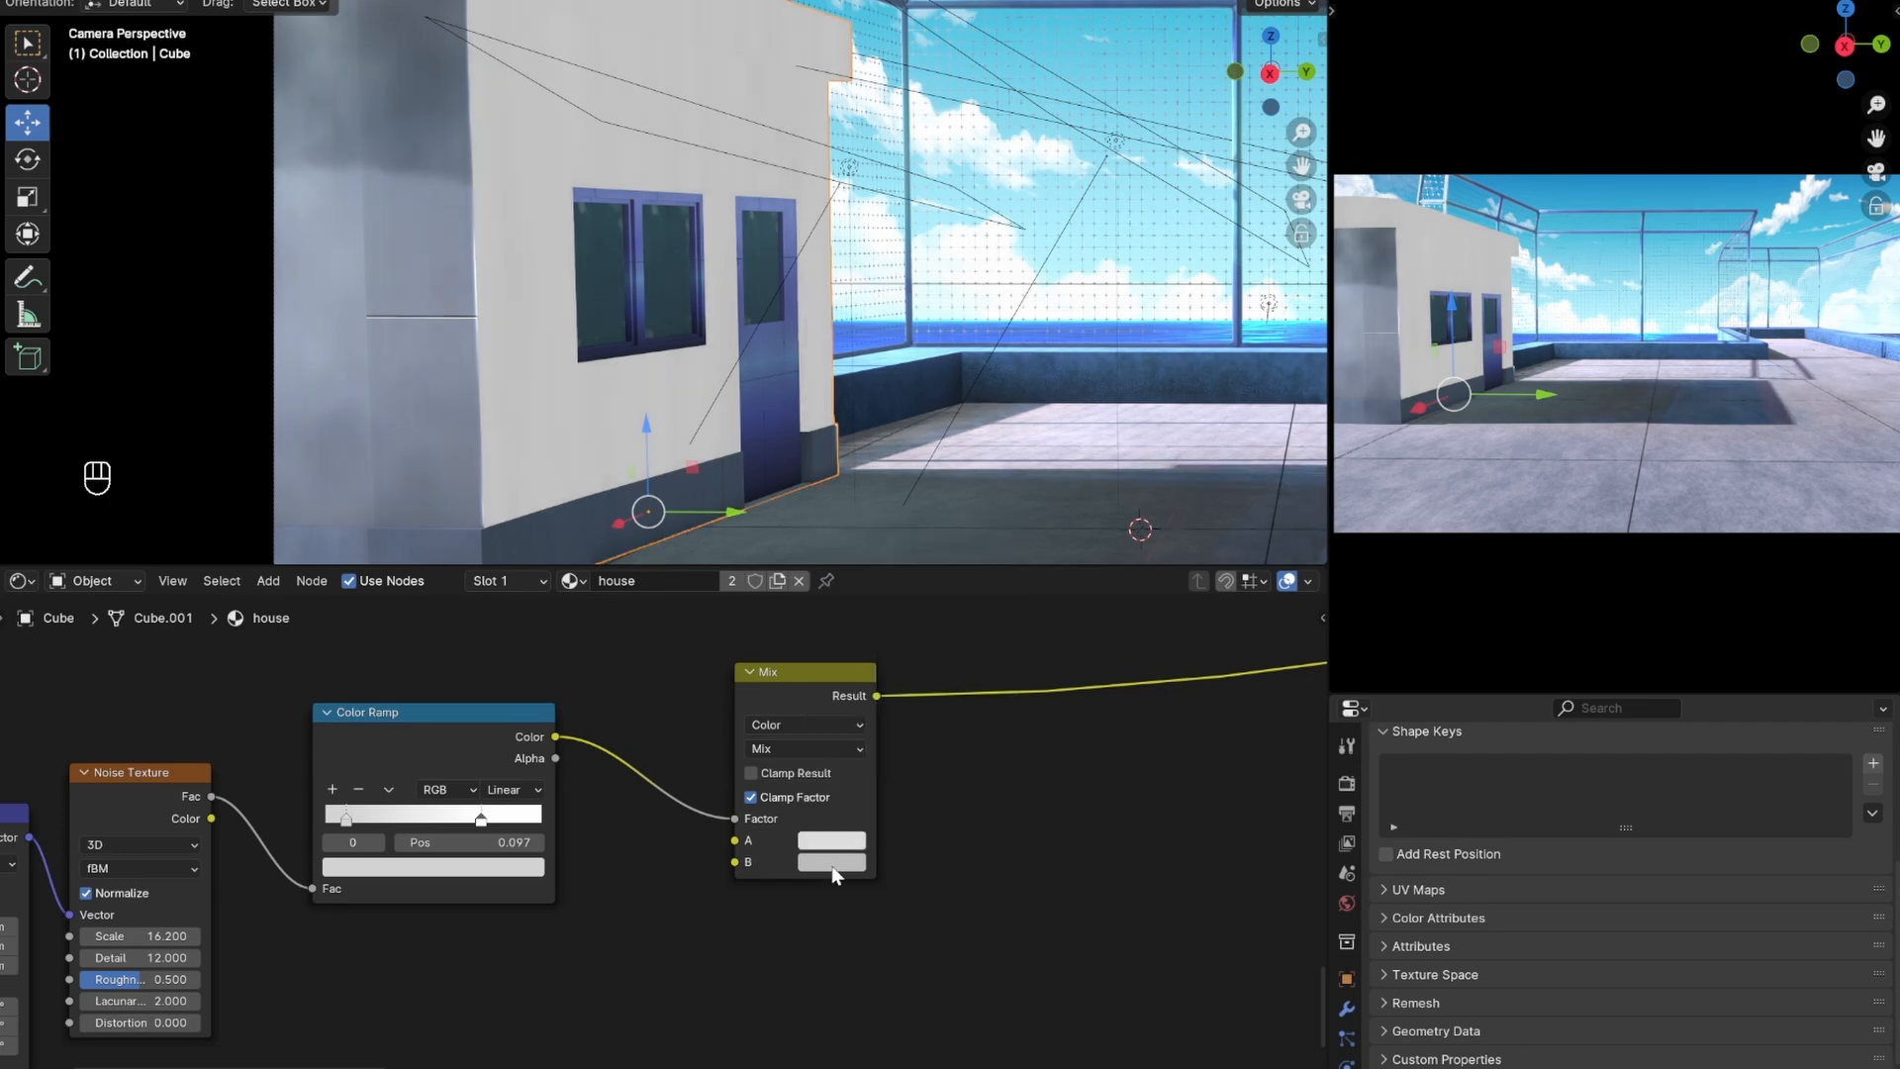
pyautogui.click(831, 863)
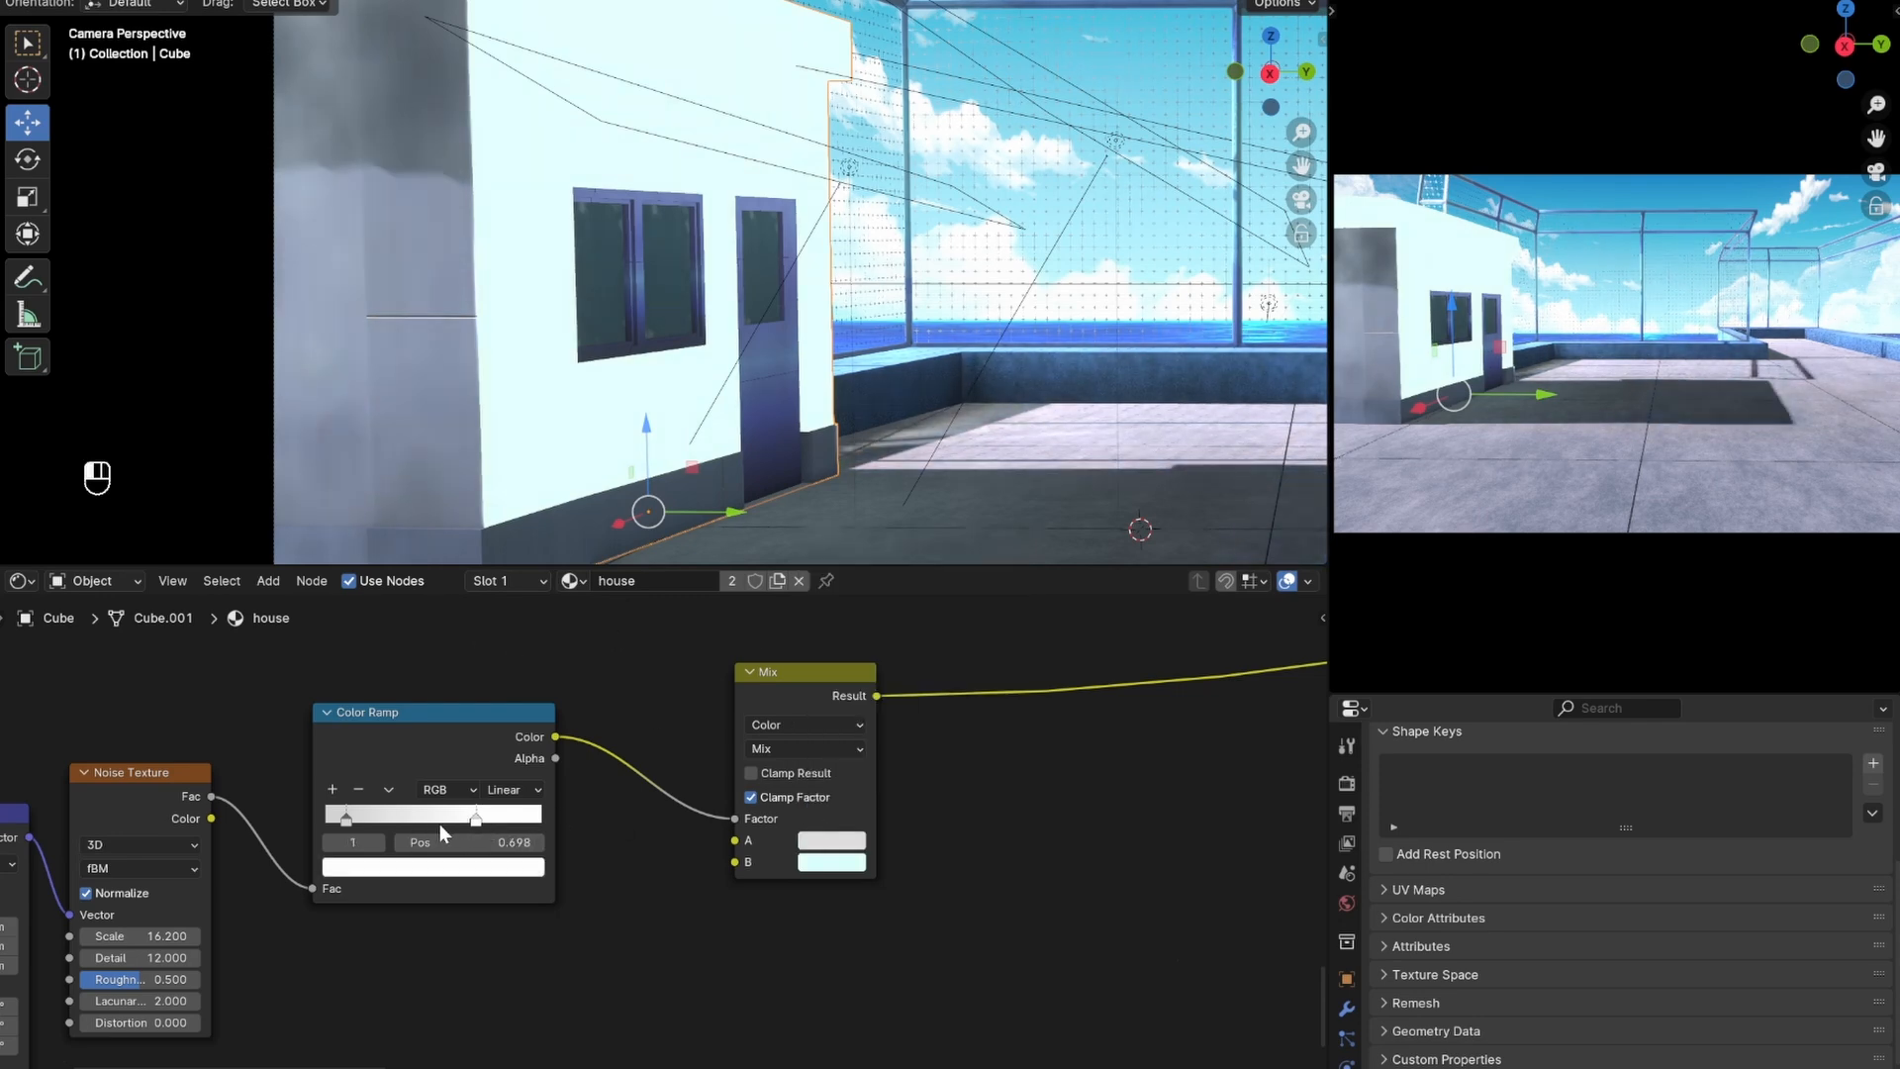
pyautogui.moveTo(473, 817); pyautogui.dragTo(392, 817)
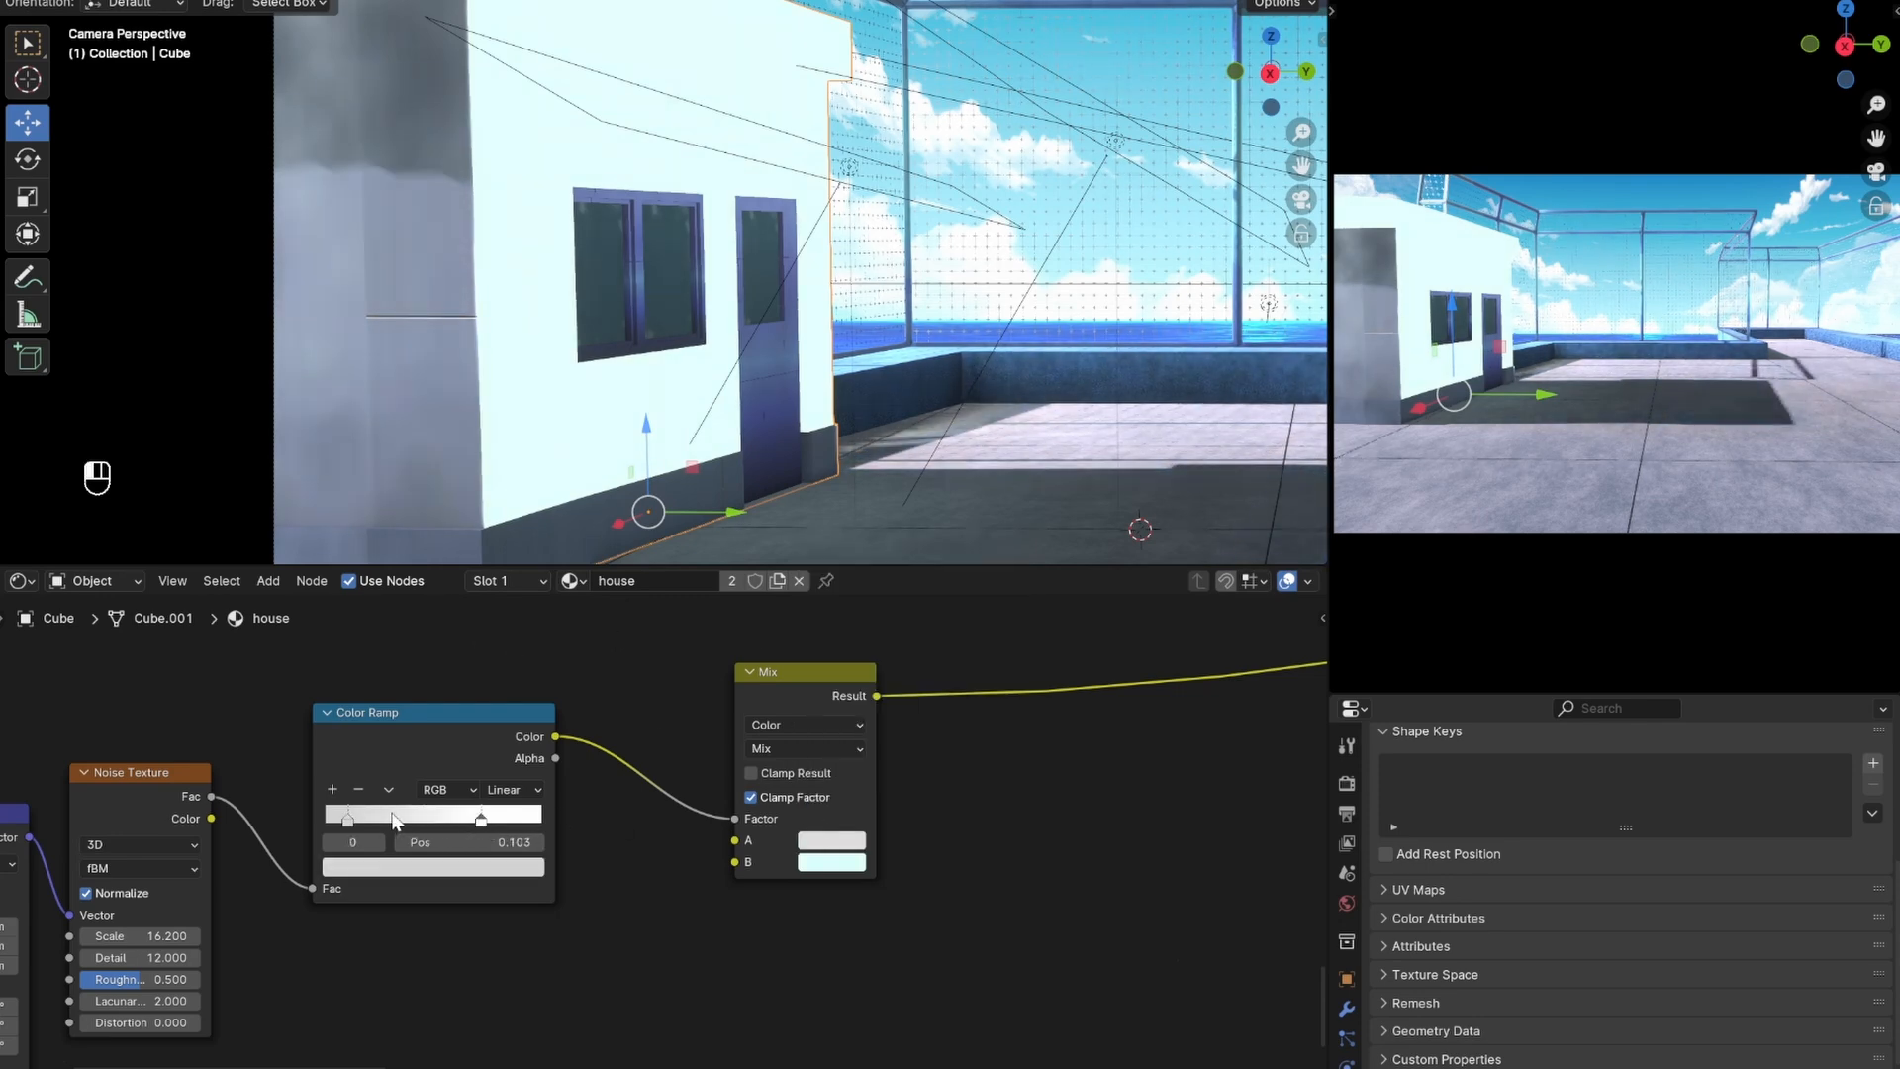
pyautogui.click(432, 871)
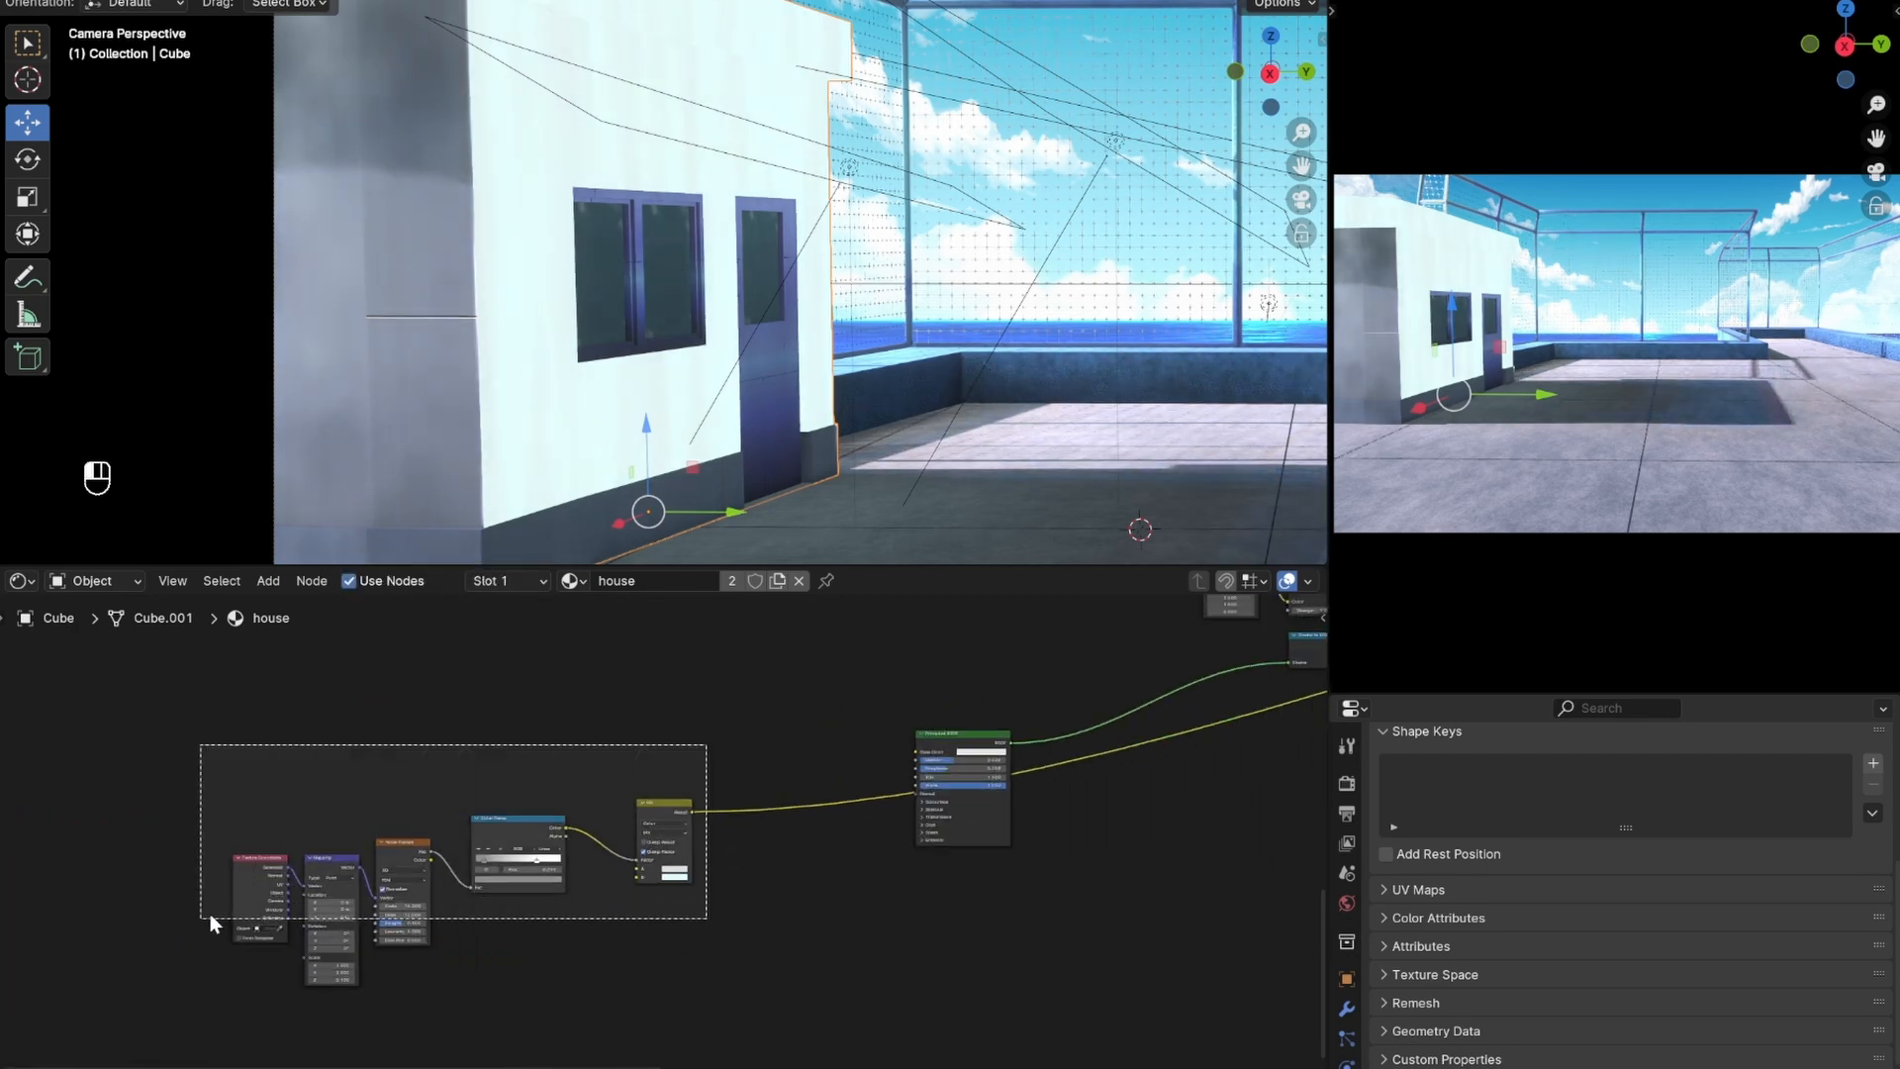
# - Add a Brick Texture with its own mapping and layer it over the mixed wall colours
pyautogui.write('br')
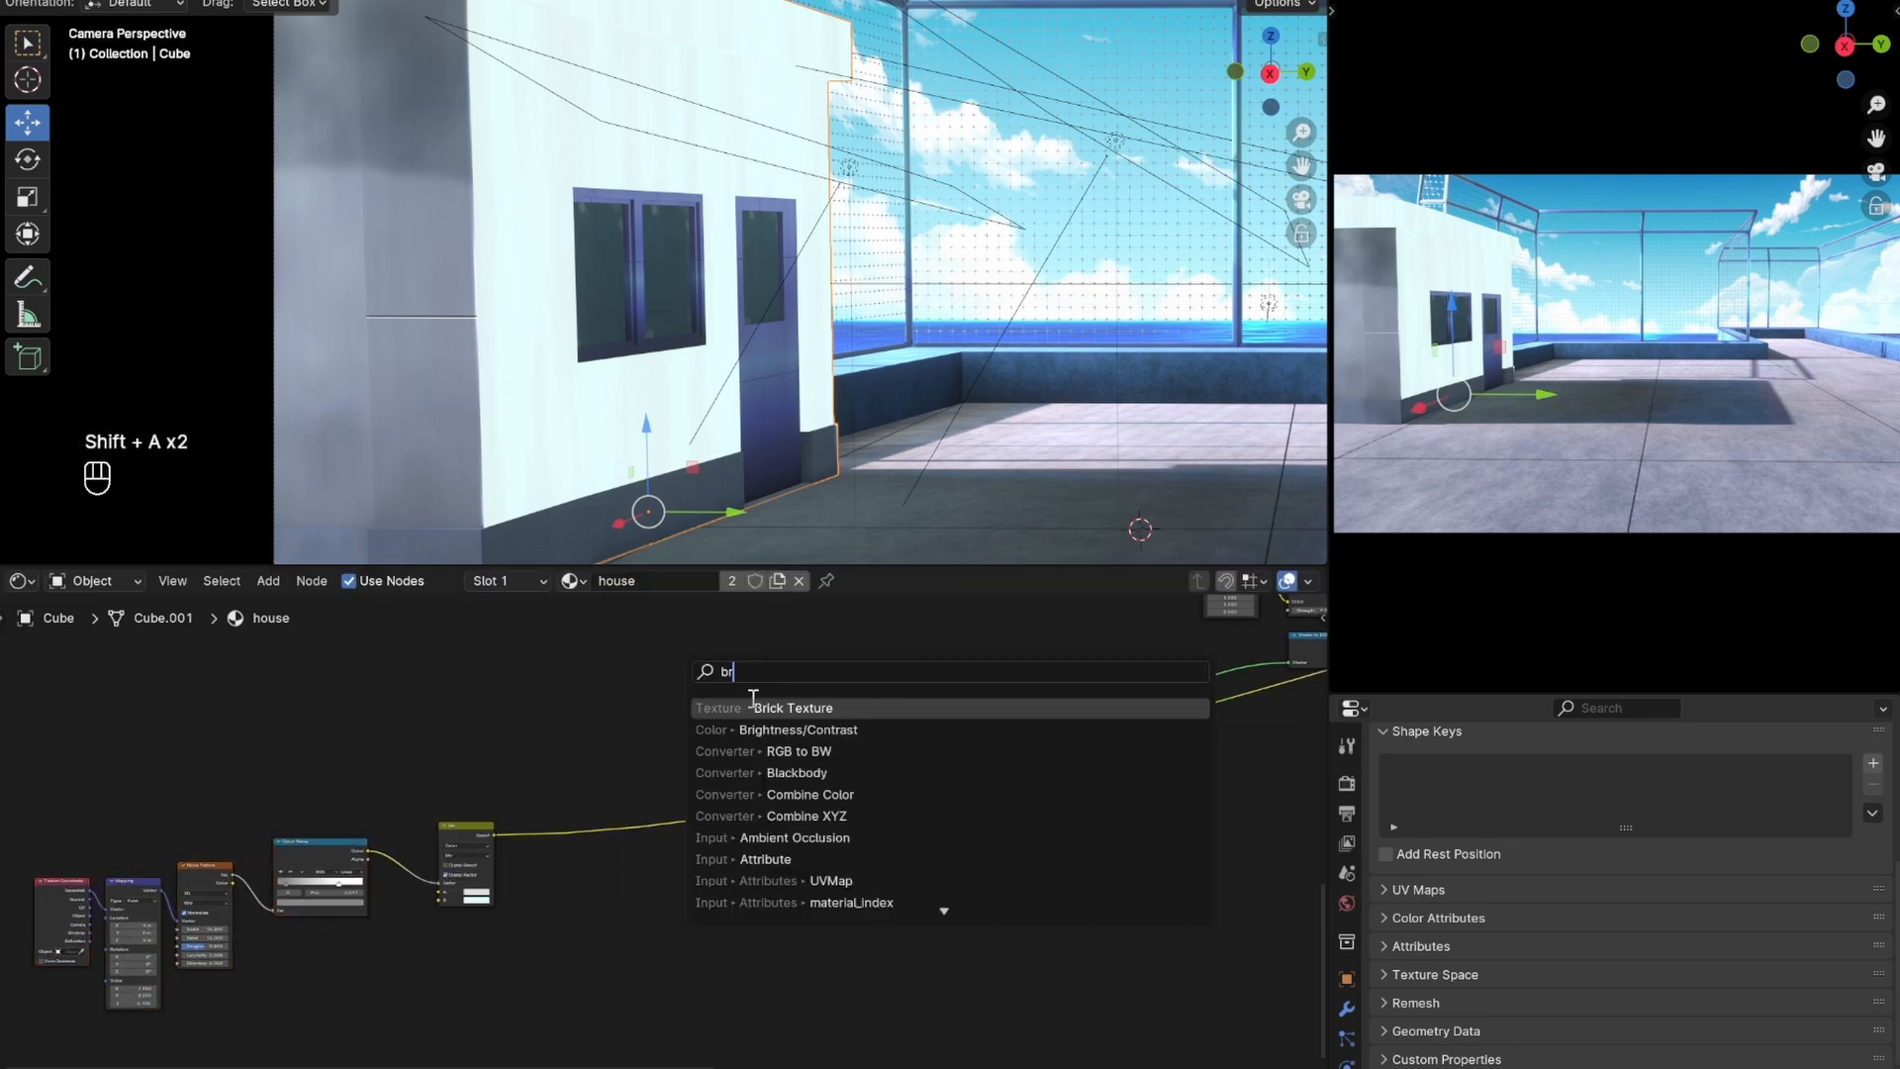
pyautogui.click(792, 707)
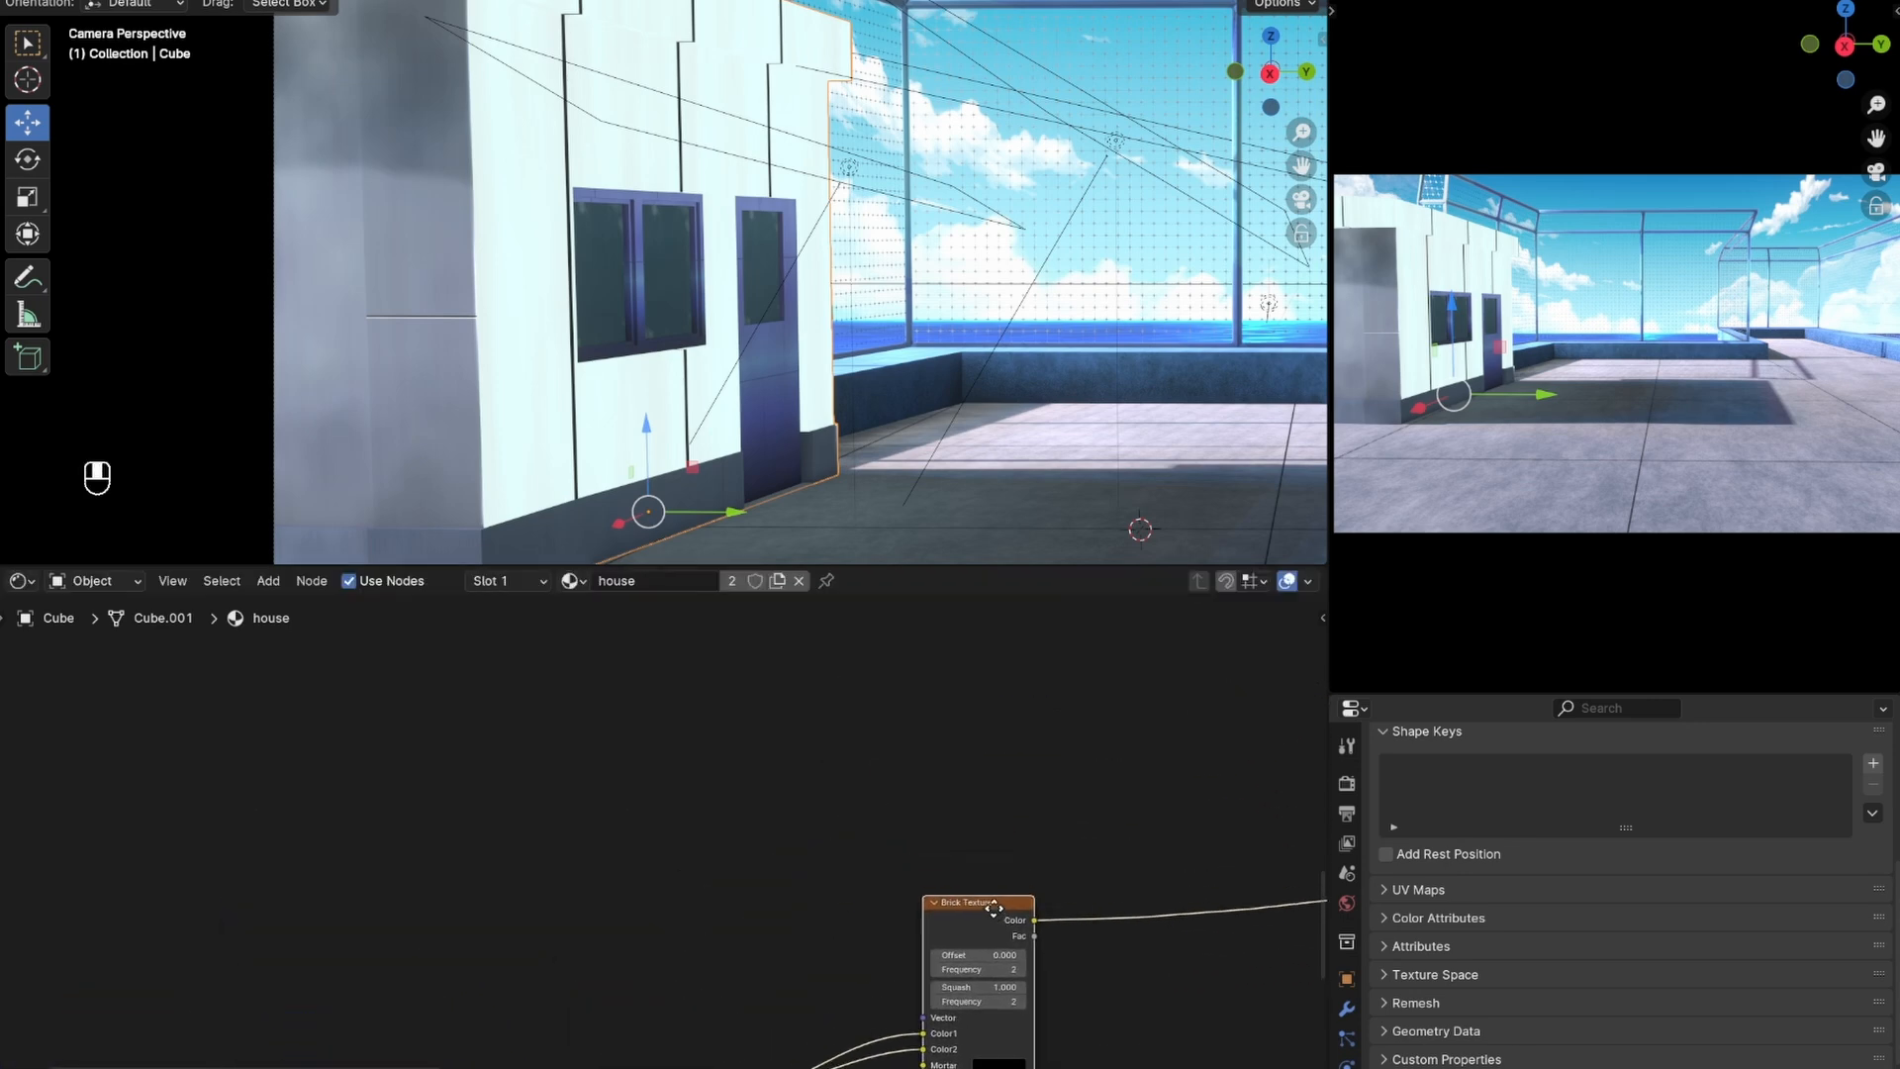
pyautogui.press('Ctrl+T')
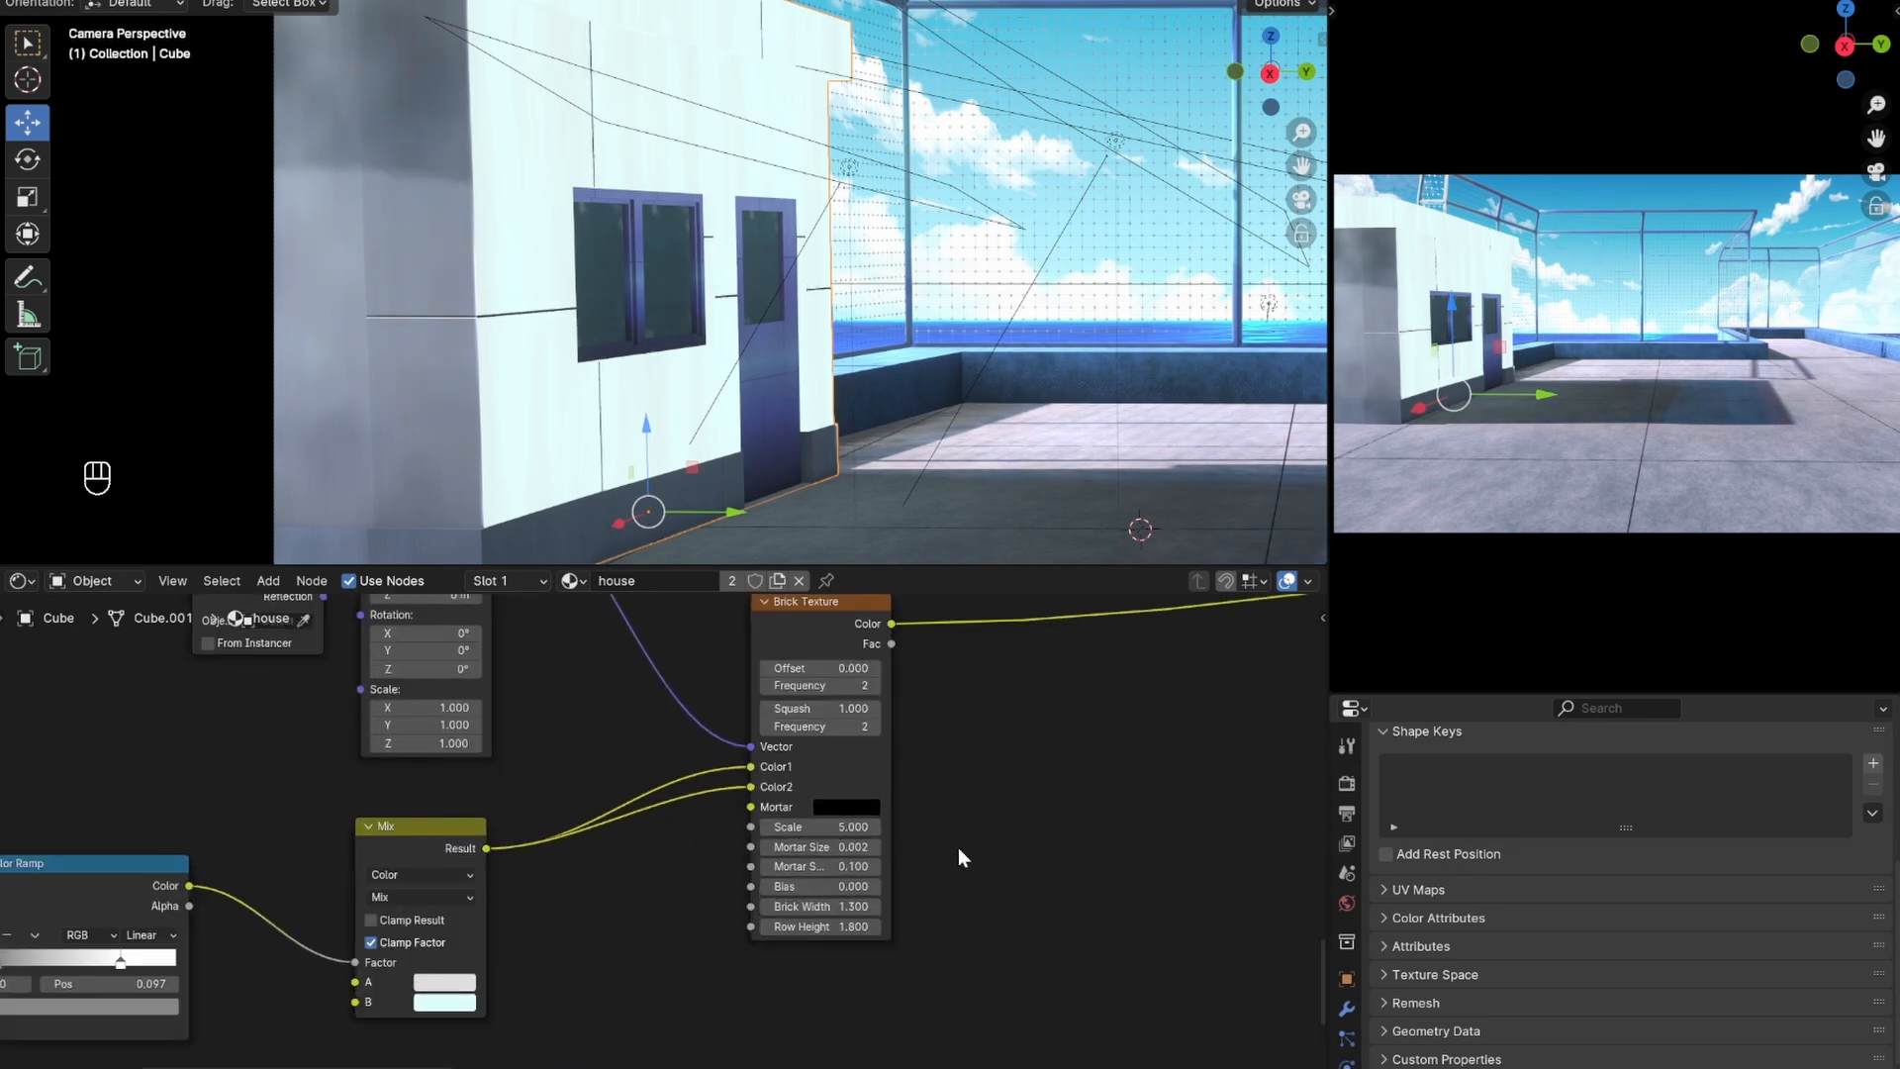
pyautogui.click(845, 807)
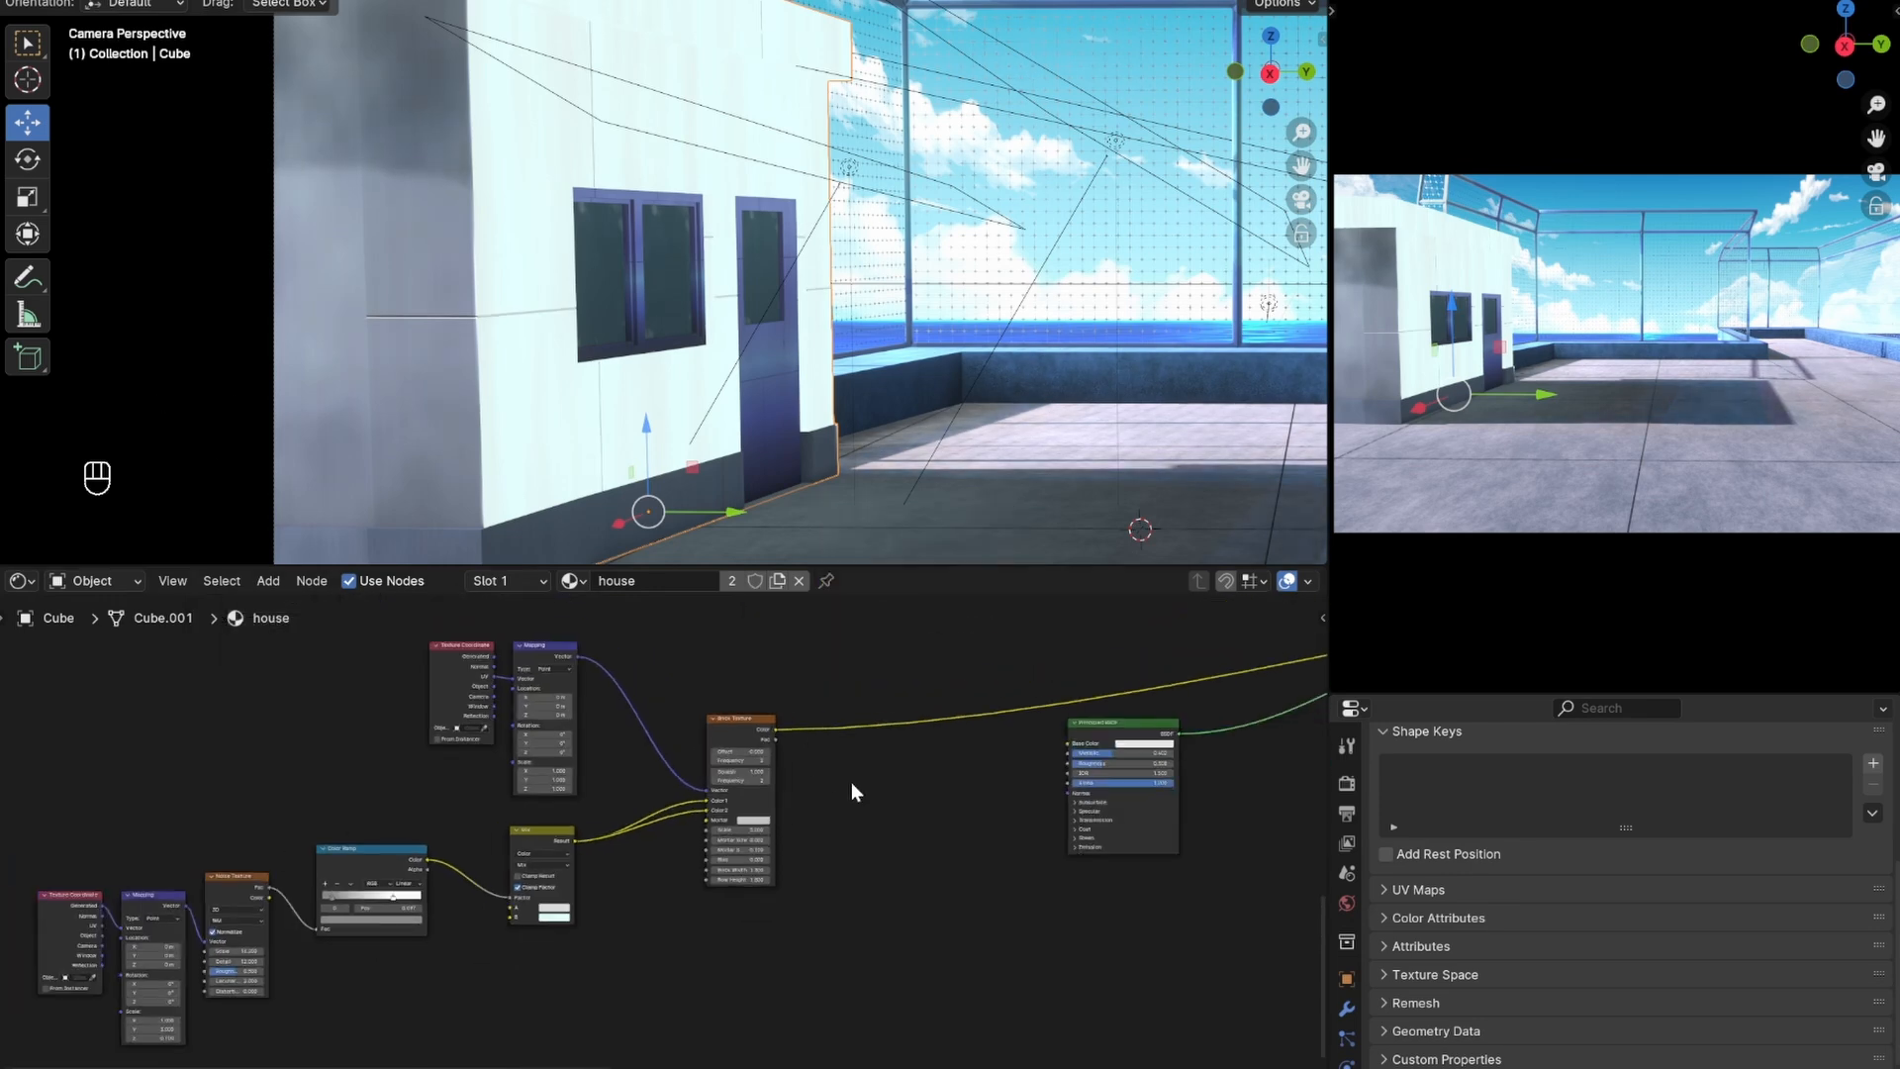
# - Duplicate the brick texture and run it through a Color Ramp into a Bump node
pyautogui.press('Shift+D')
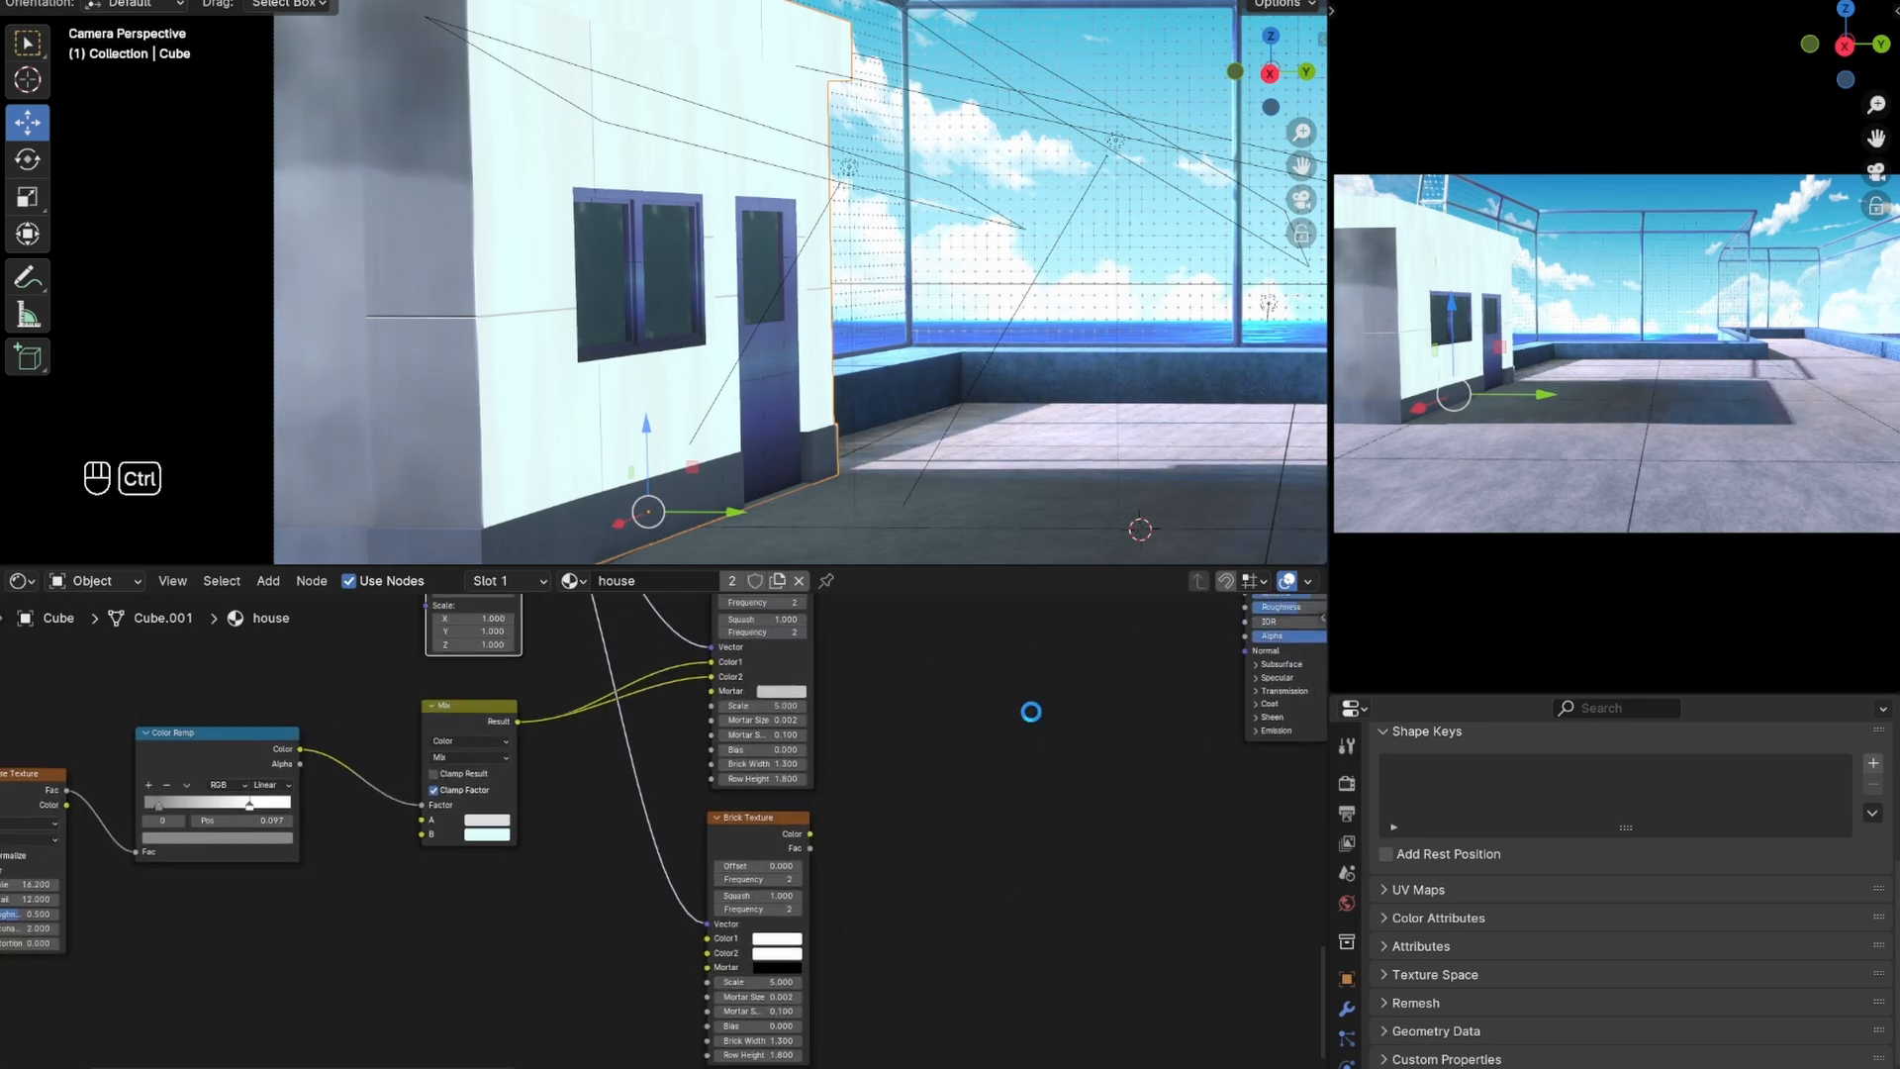
pyautogui.write('col')
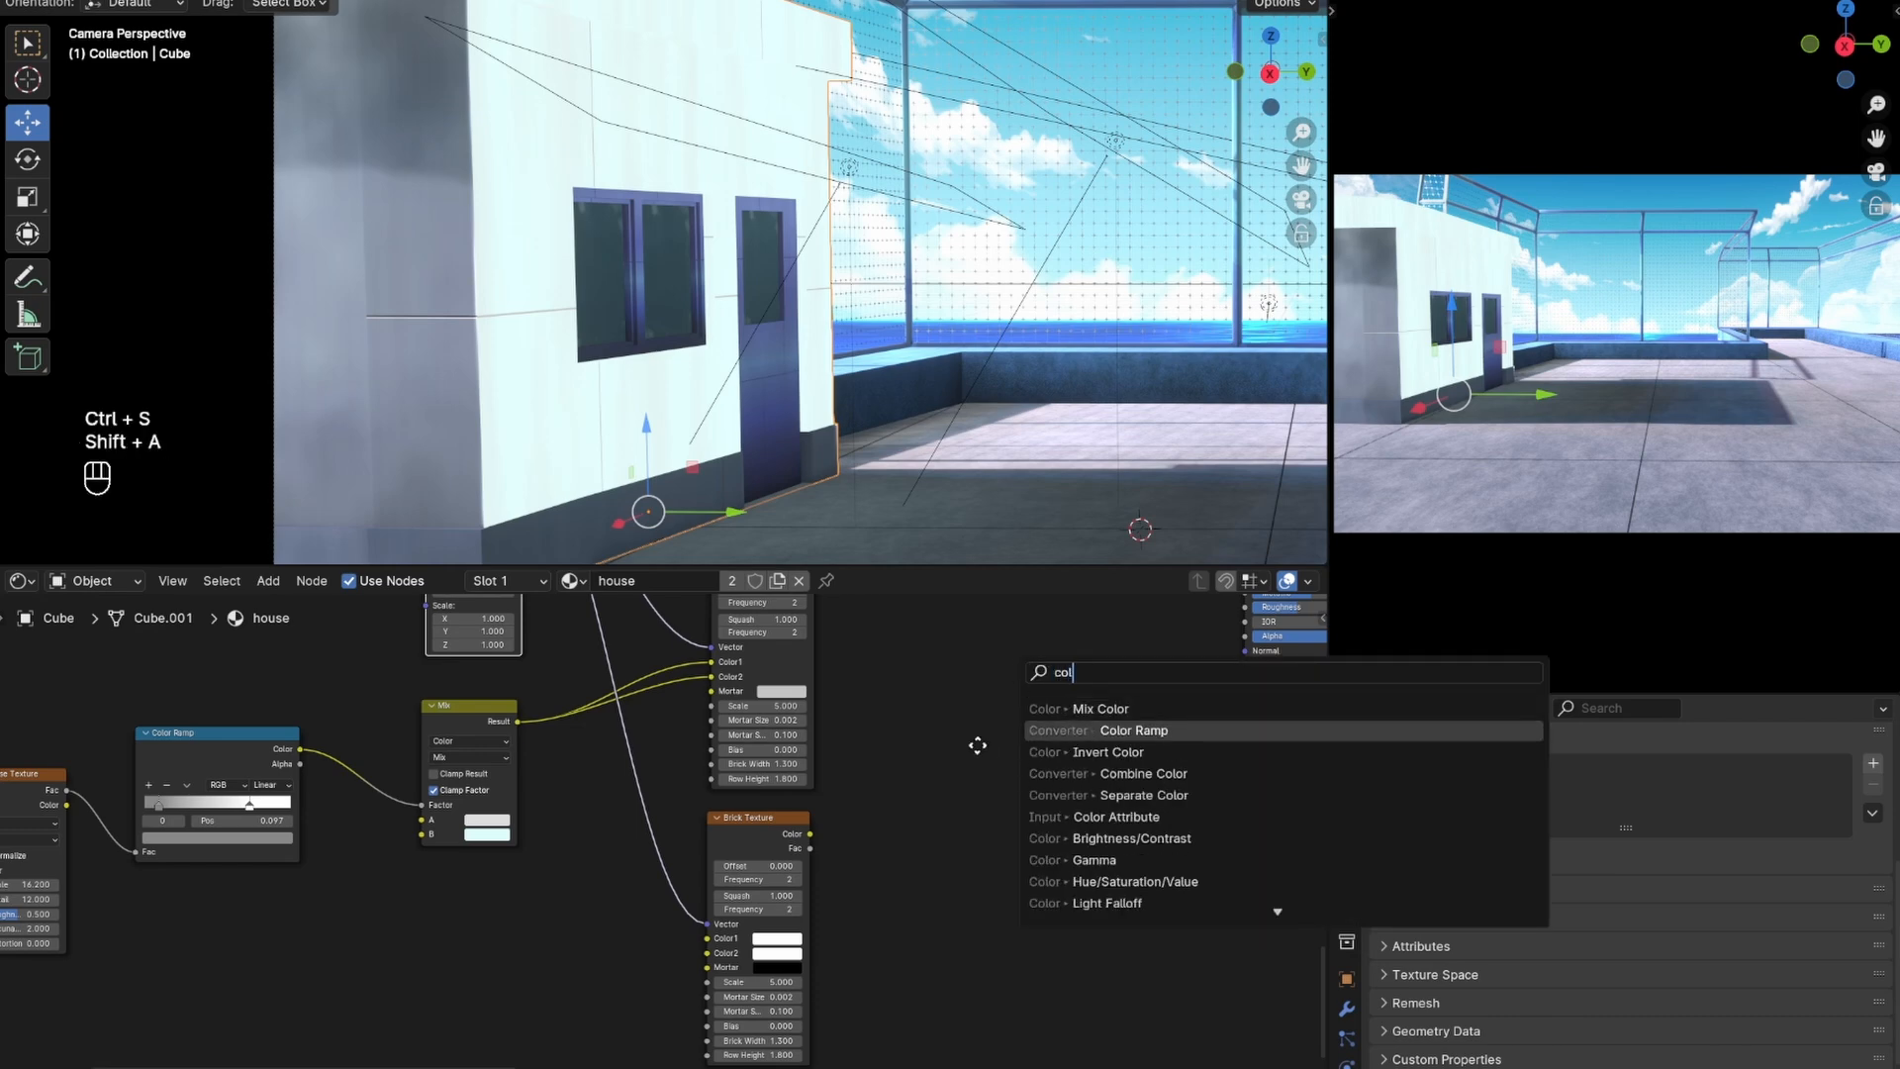
pyautogui.click(1132, 730)
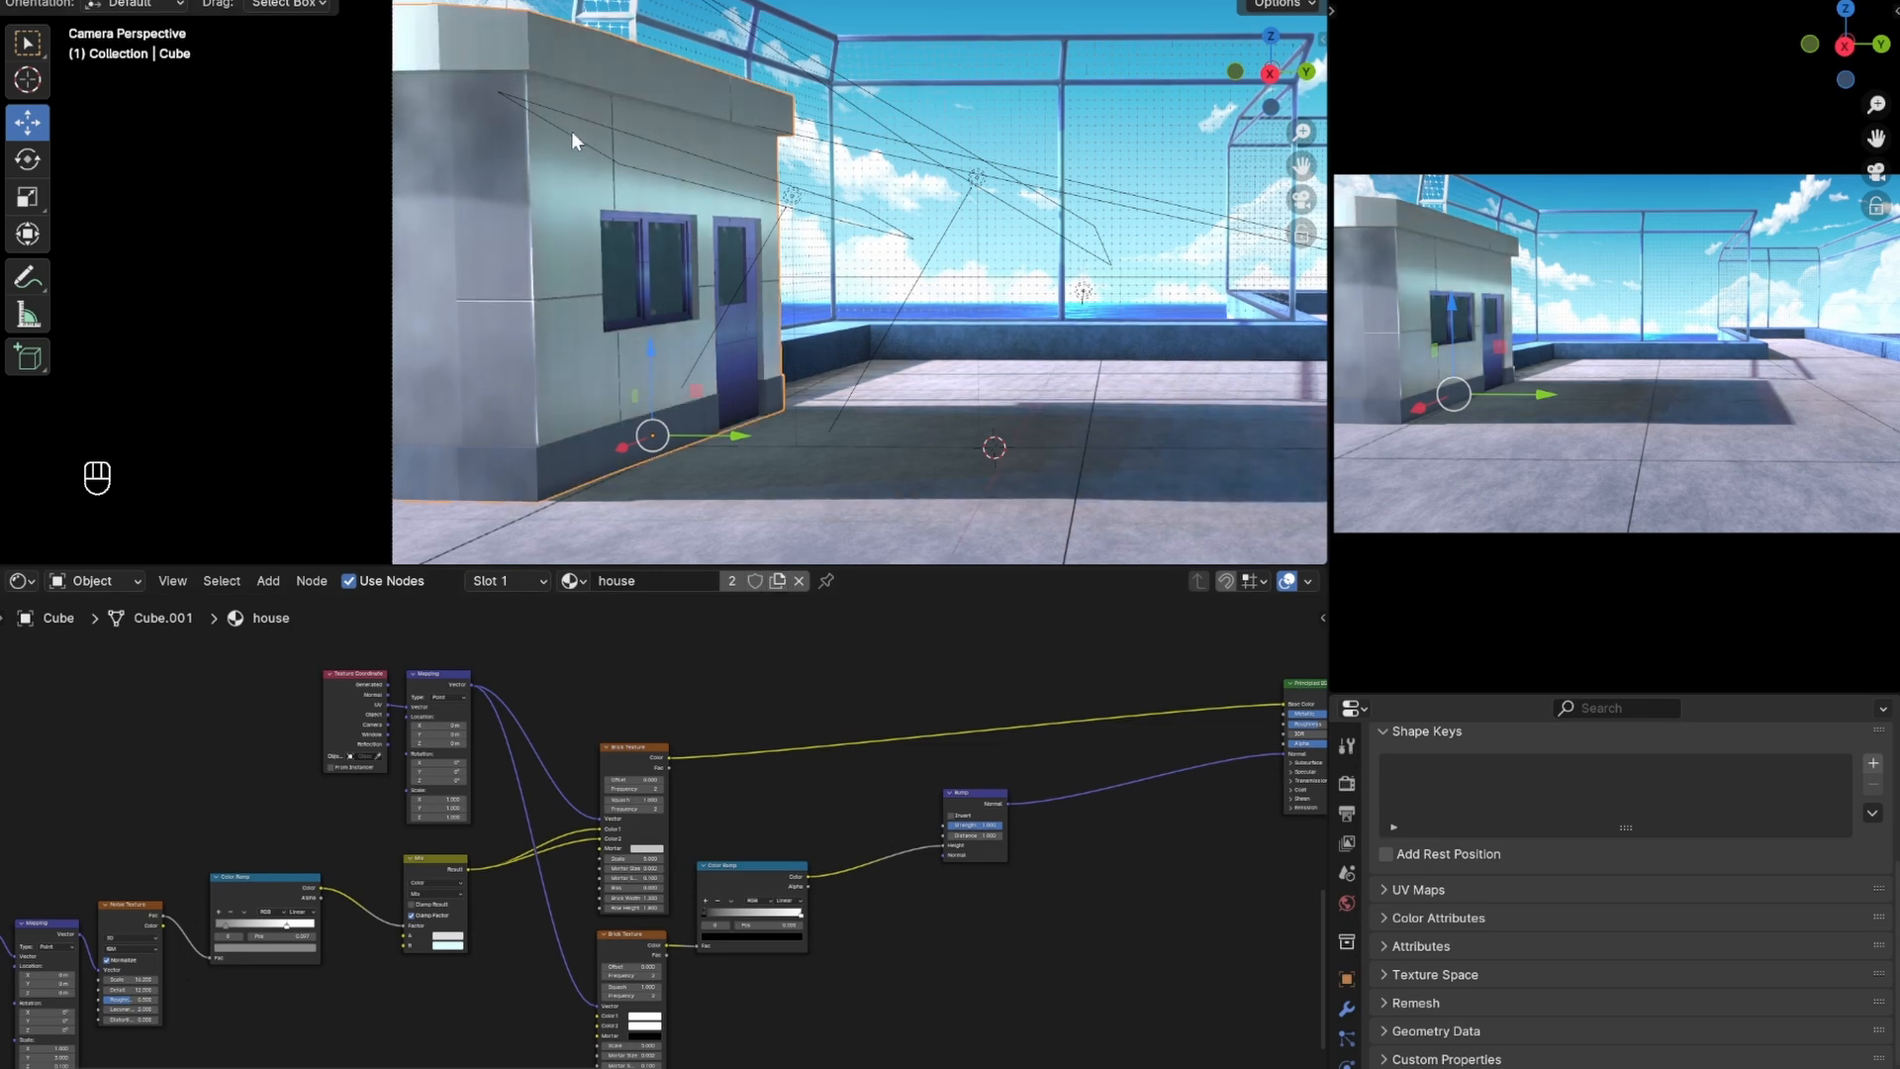
# - Add a Gradient Texture with its own mapping rotated 90° on Y and offset on X
pyautogui.press('Ctrl+S')
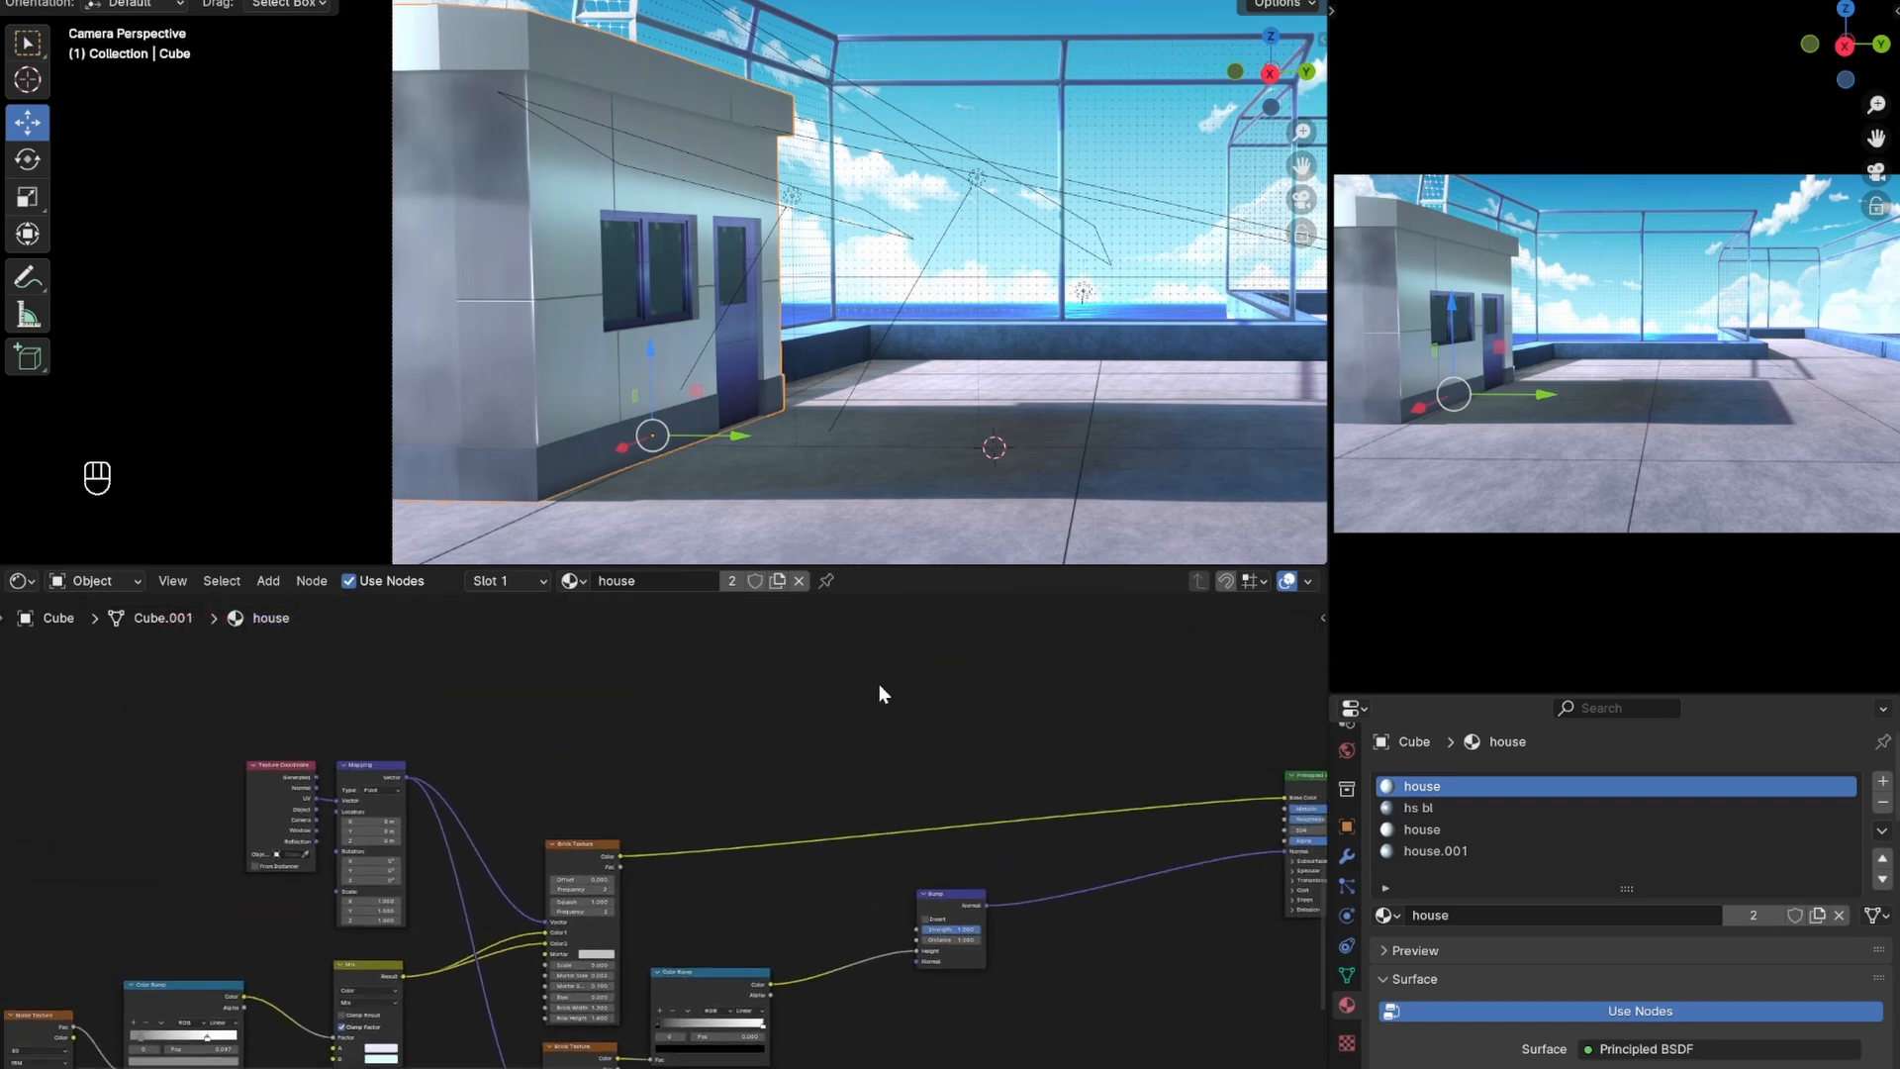
pyautogui.press('shift+a')
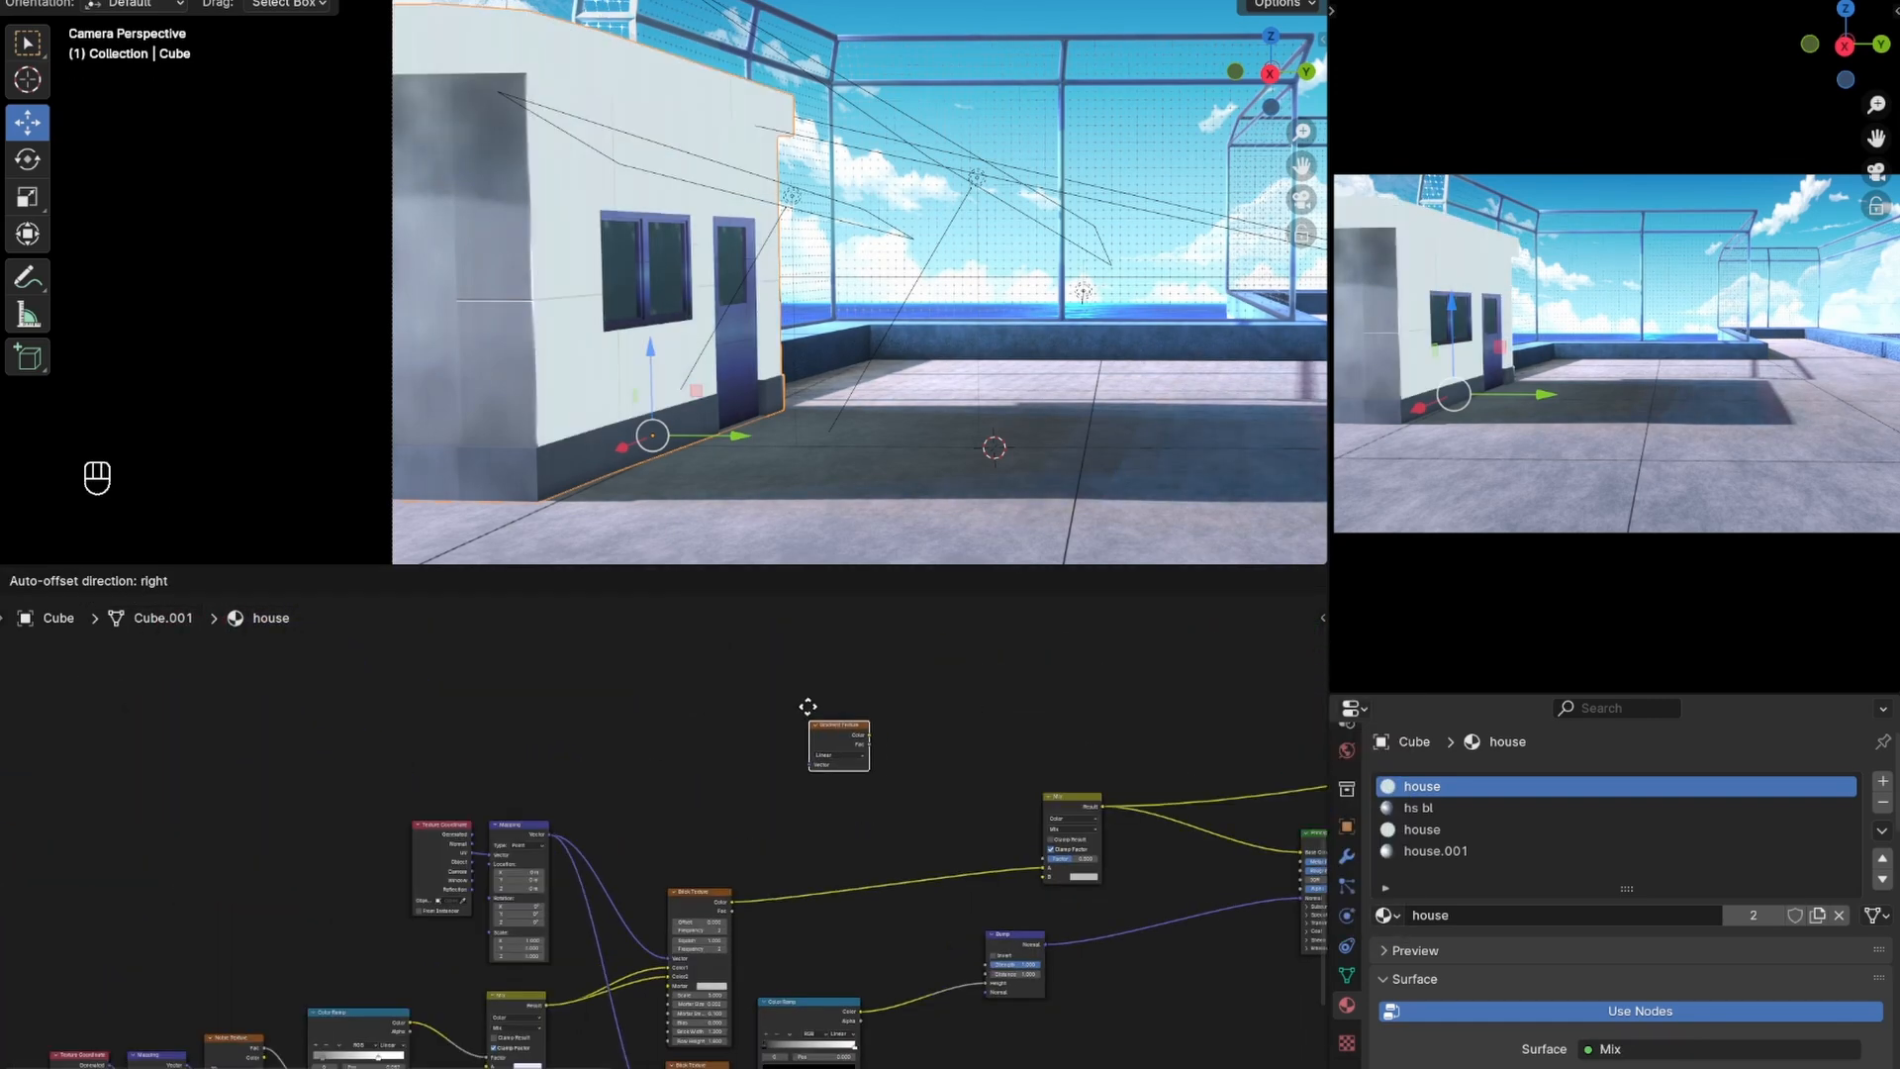
pyautogui.press('Ctrl+T')
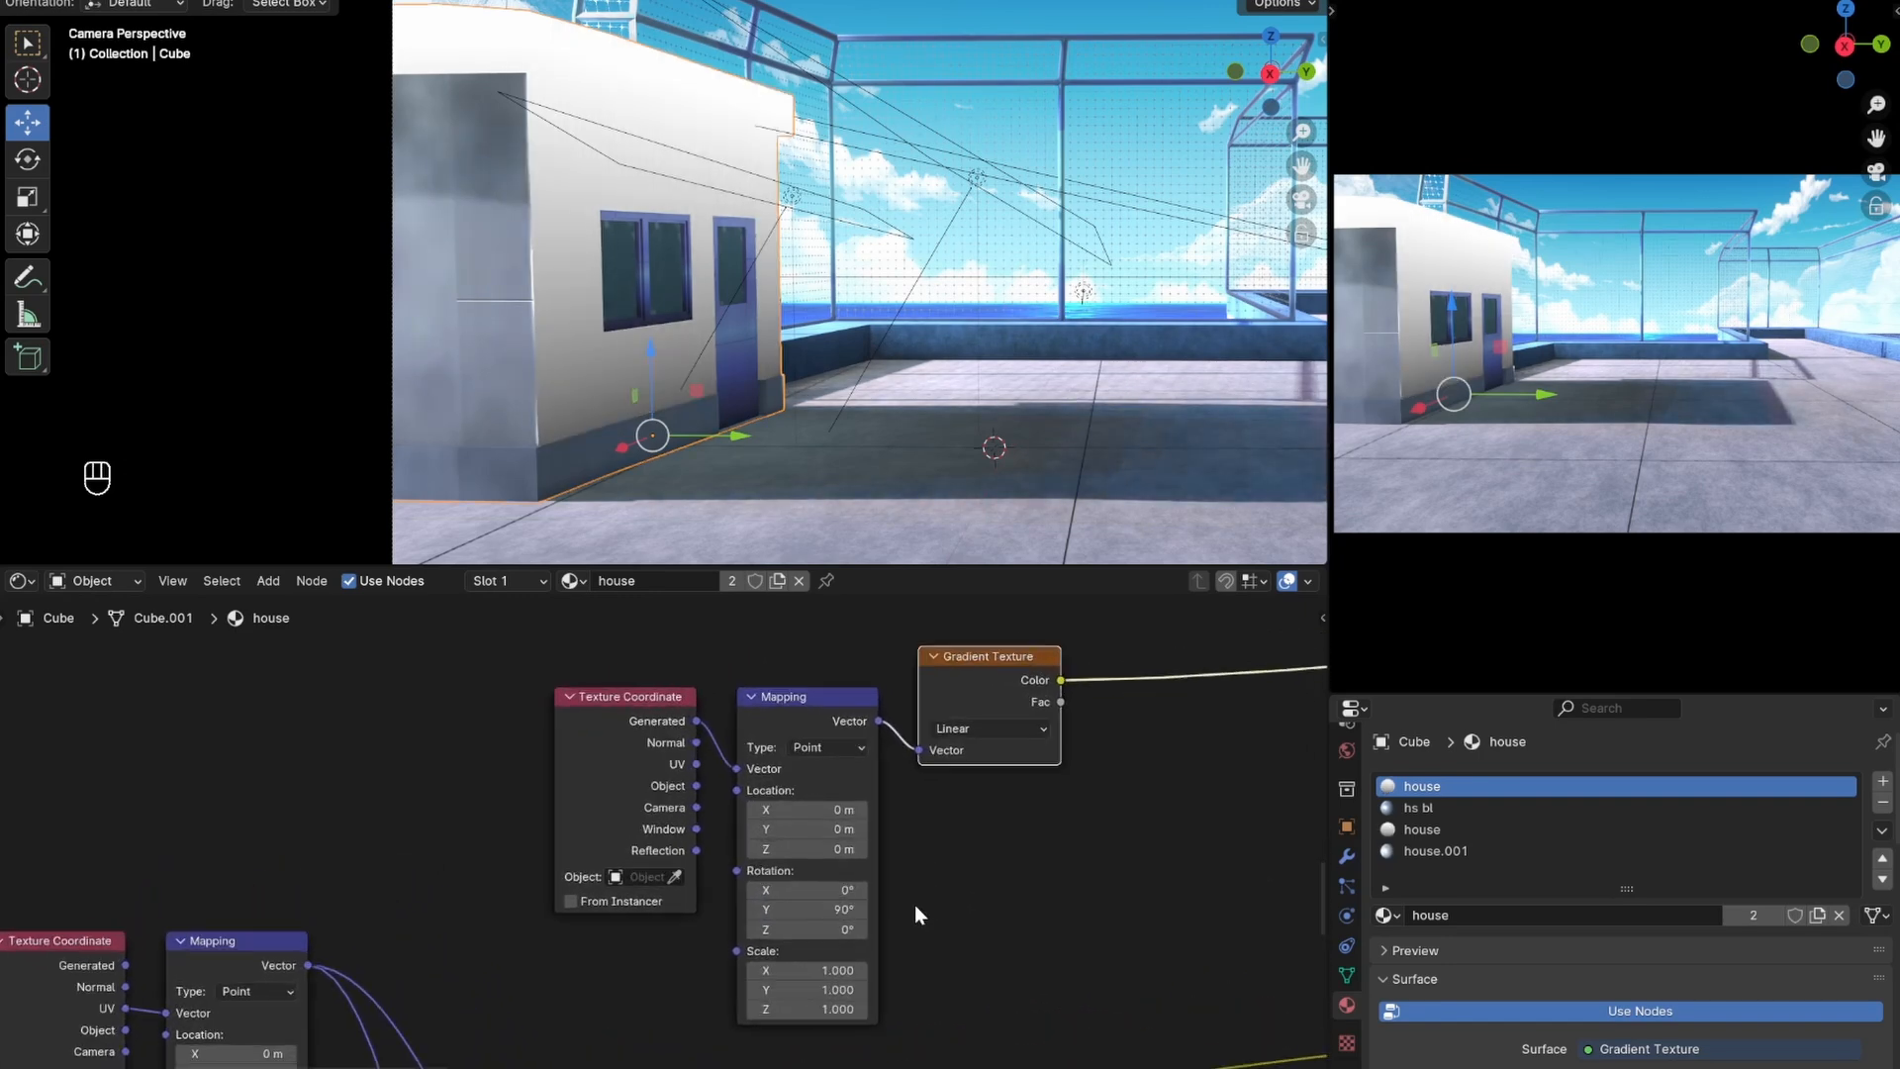
pyautogui.doubleClick(805, 809)
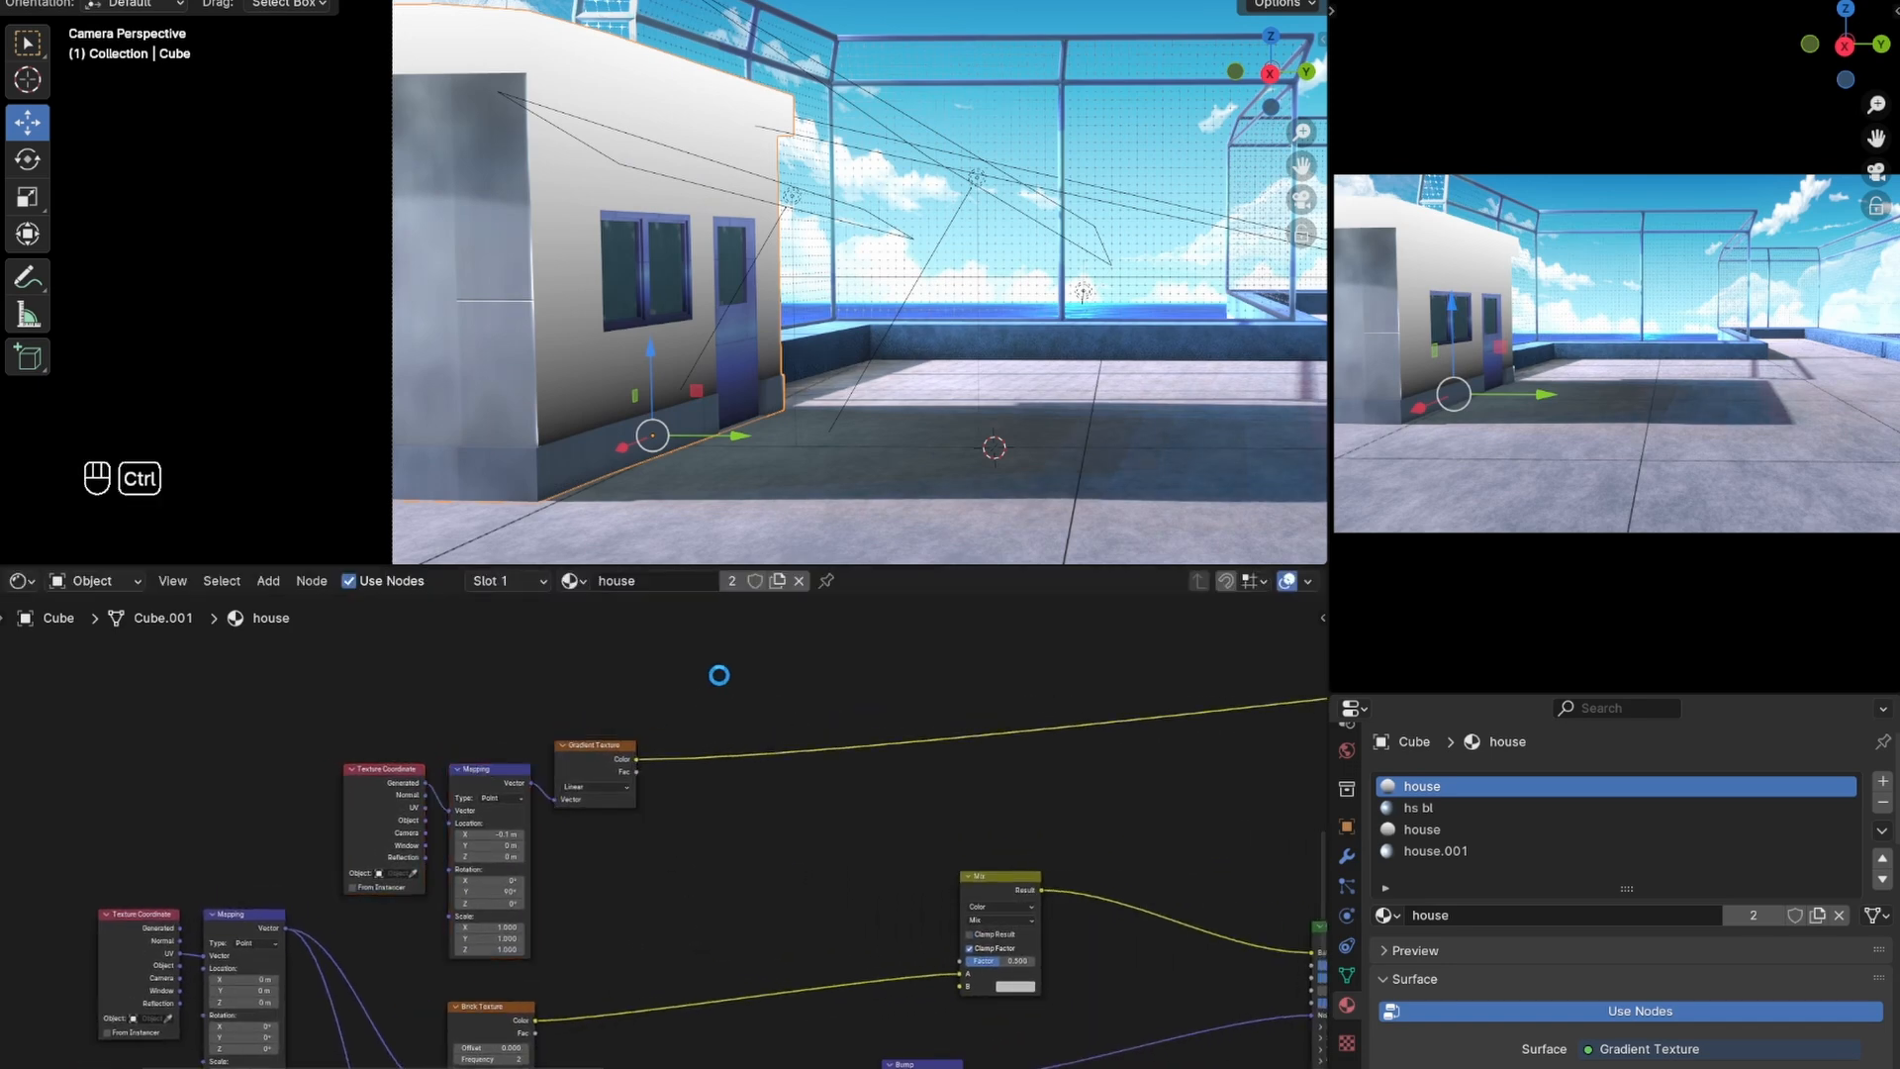
# - Shape the gradient with a Color Ramp (black stop ≈0.83) and multiply it into Base Color
pyautogui.write('col')
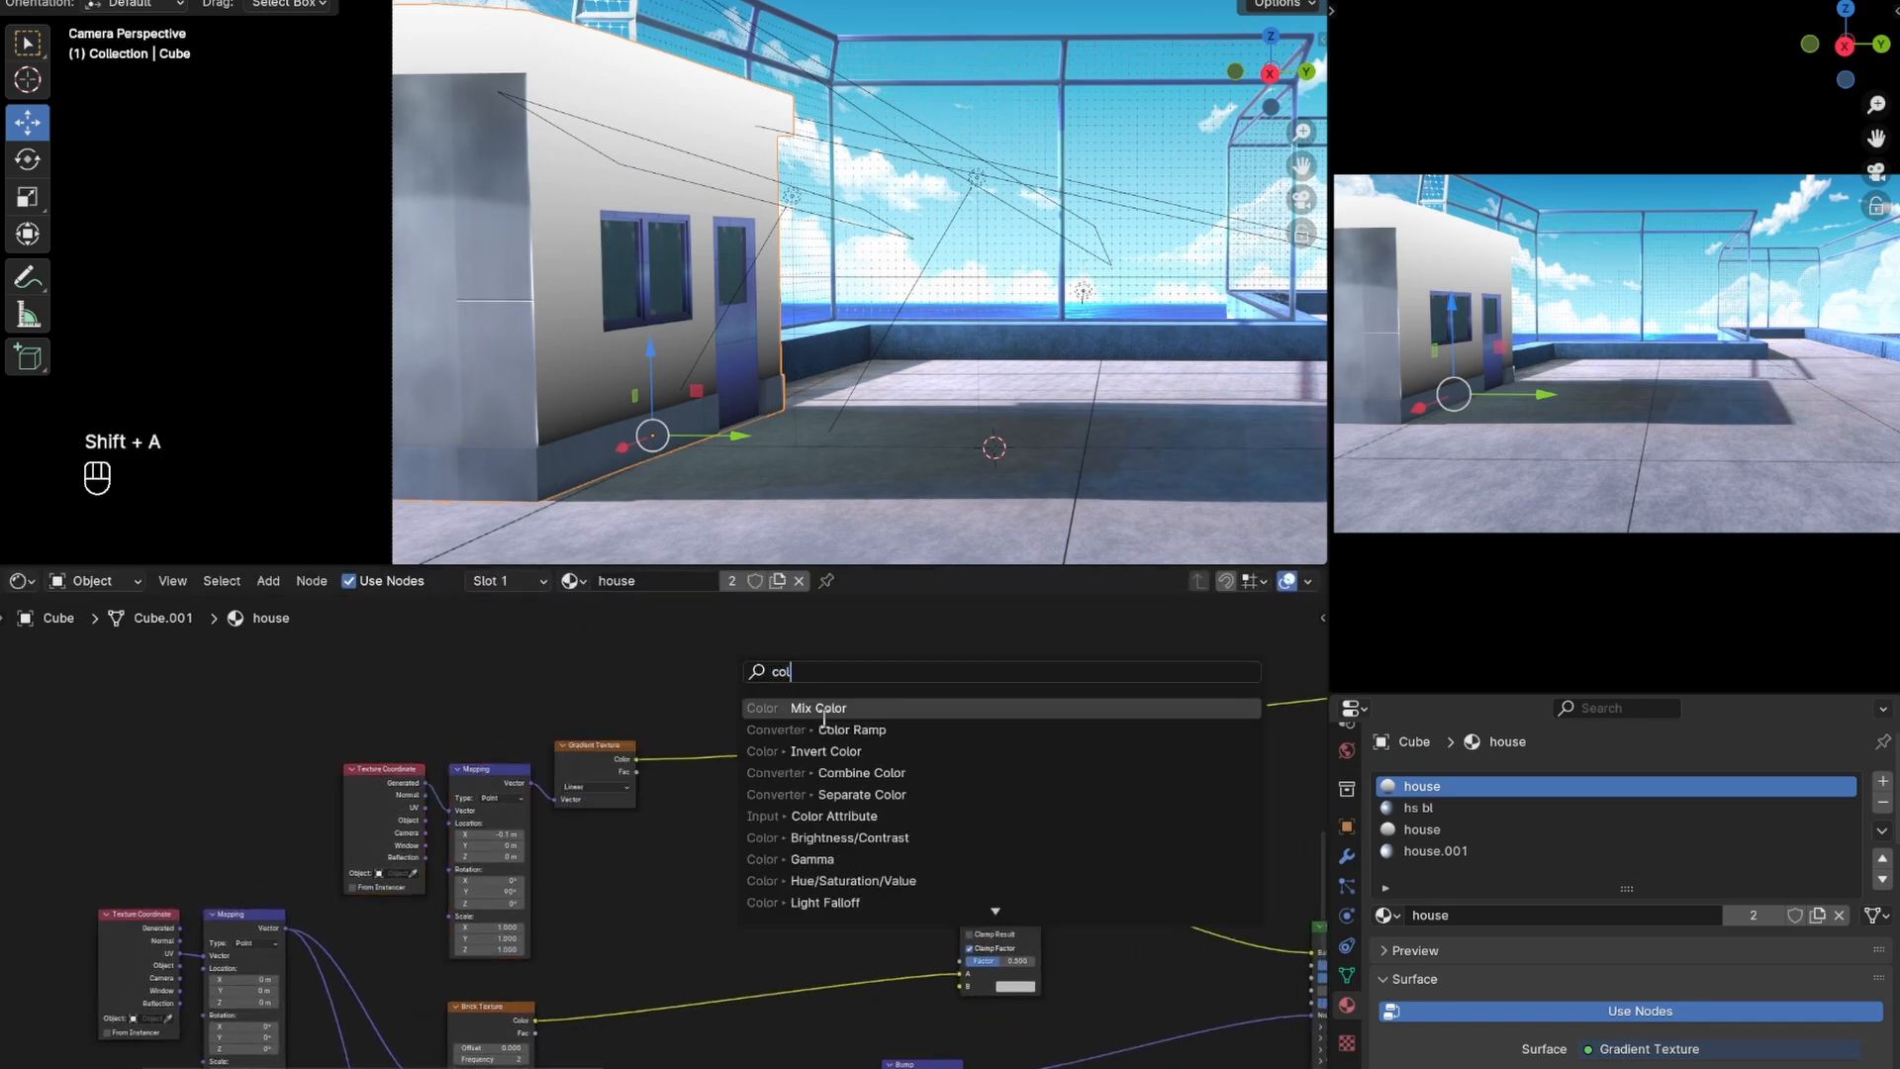
pyautogui.click(851, 728)
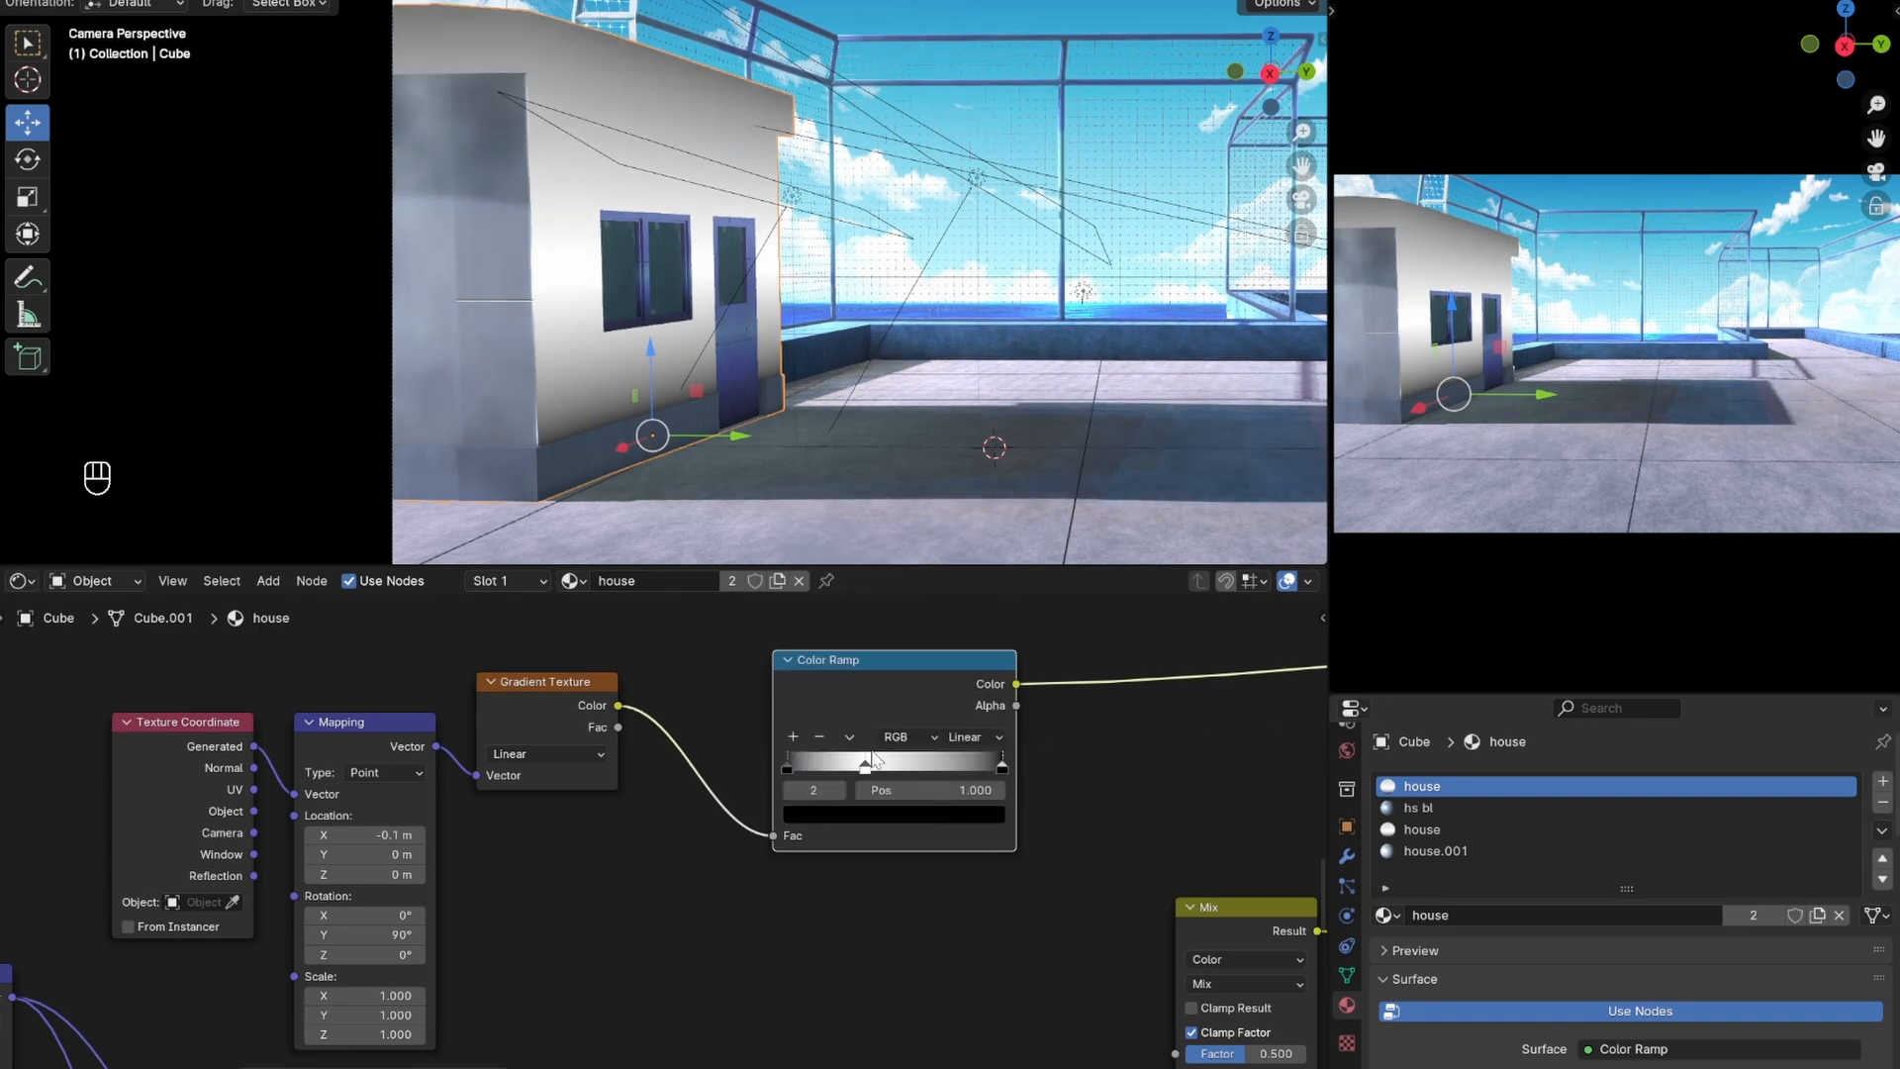
pyautogui.moveTo(863, 760); pyautogui.dragTo(964, 766)
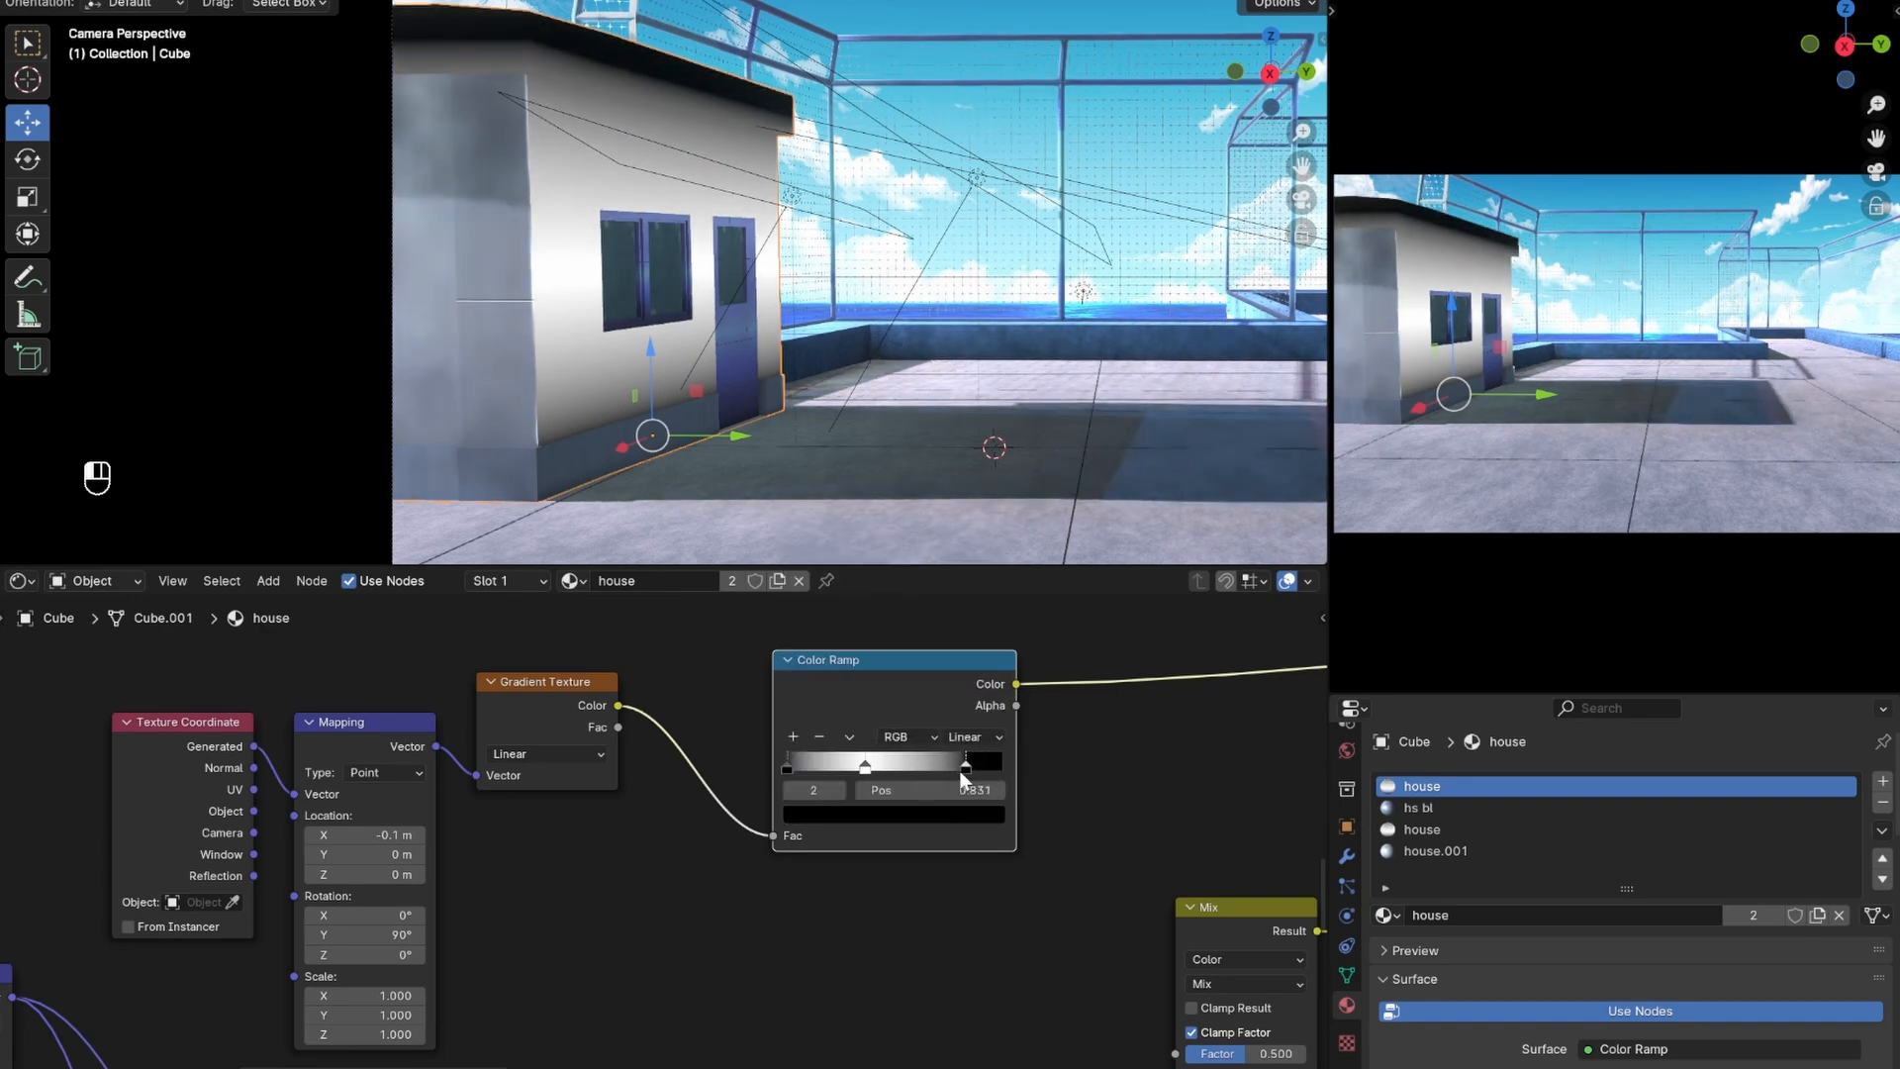
pyautogui.moveTo(963, 766); pyautogui.dragTo(865, 766)
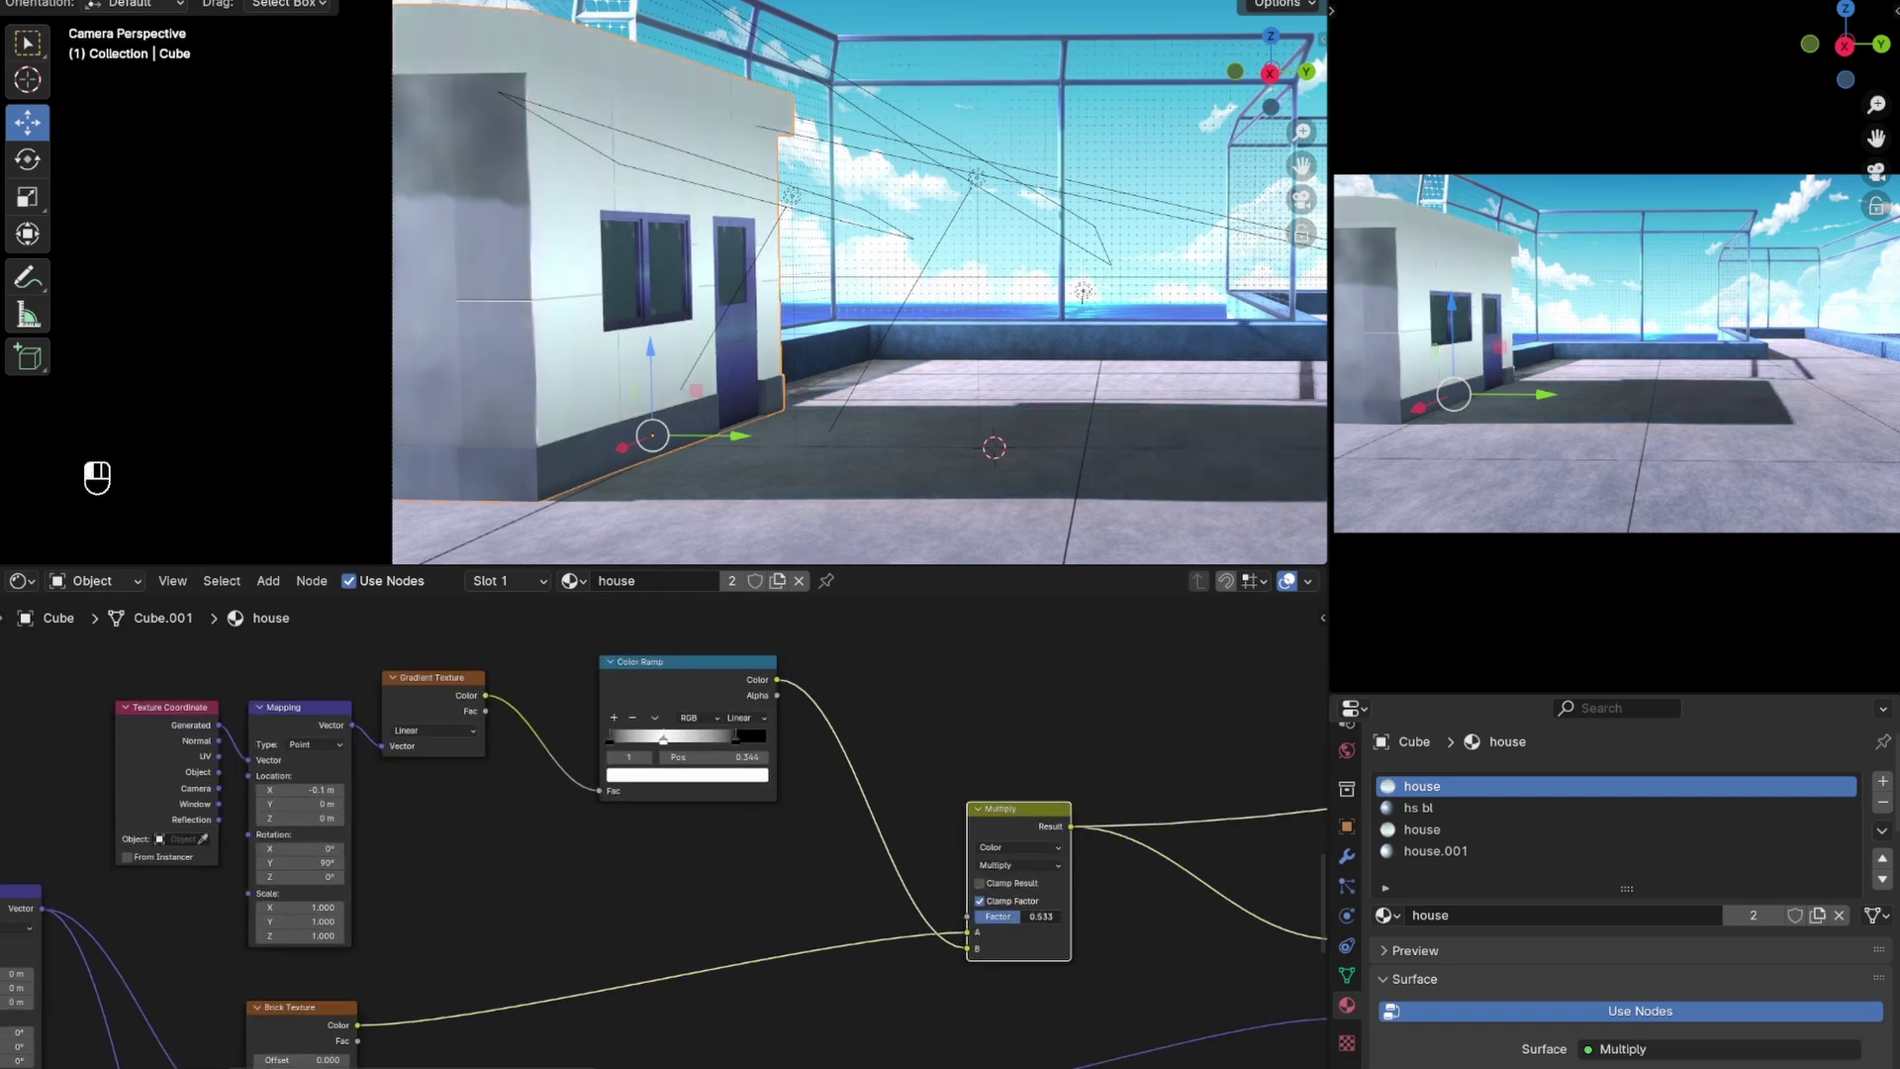
pyautogui.moveTo(1017, 917); pyautogui.dragTo(1091, 916)
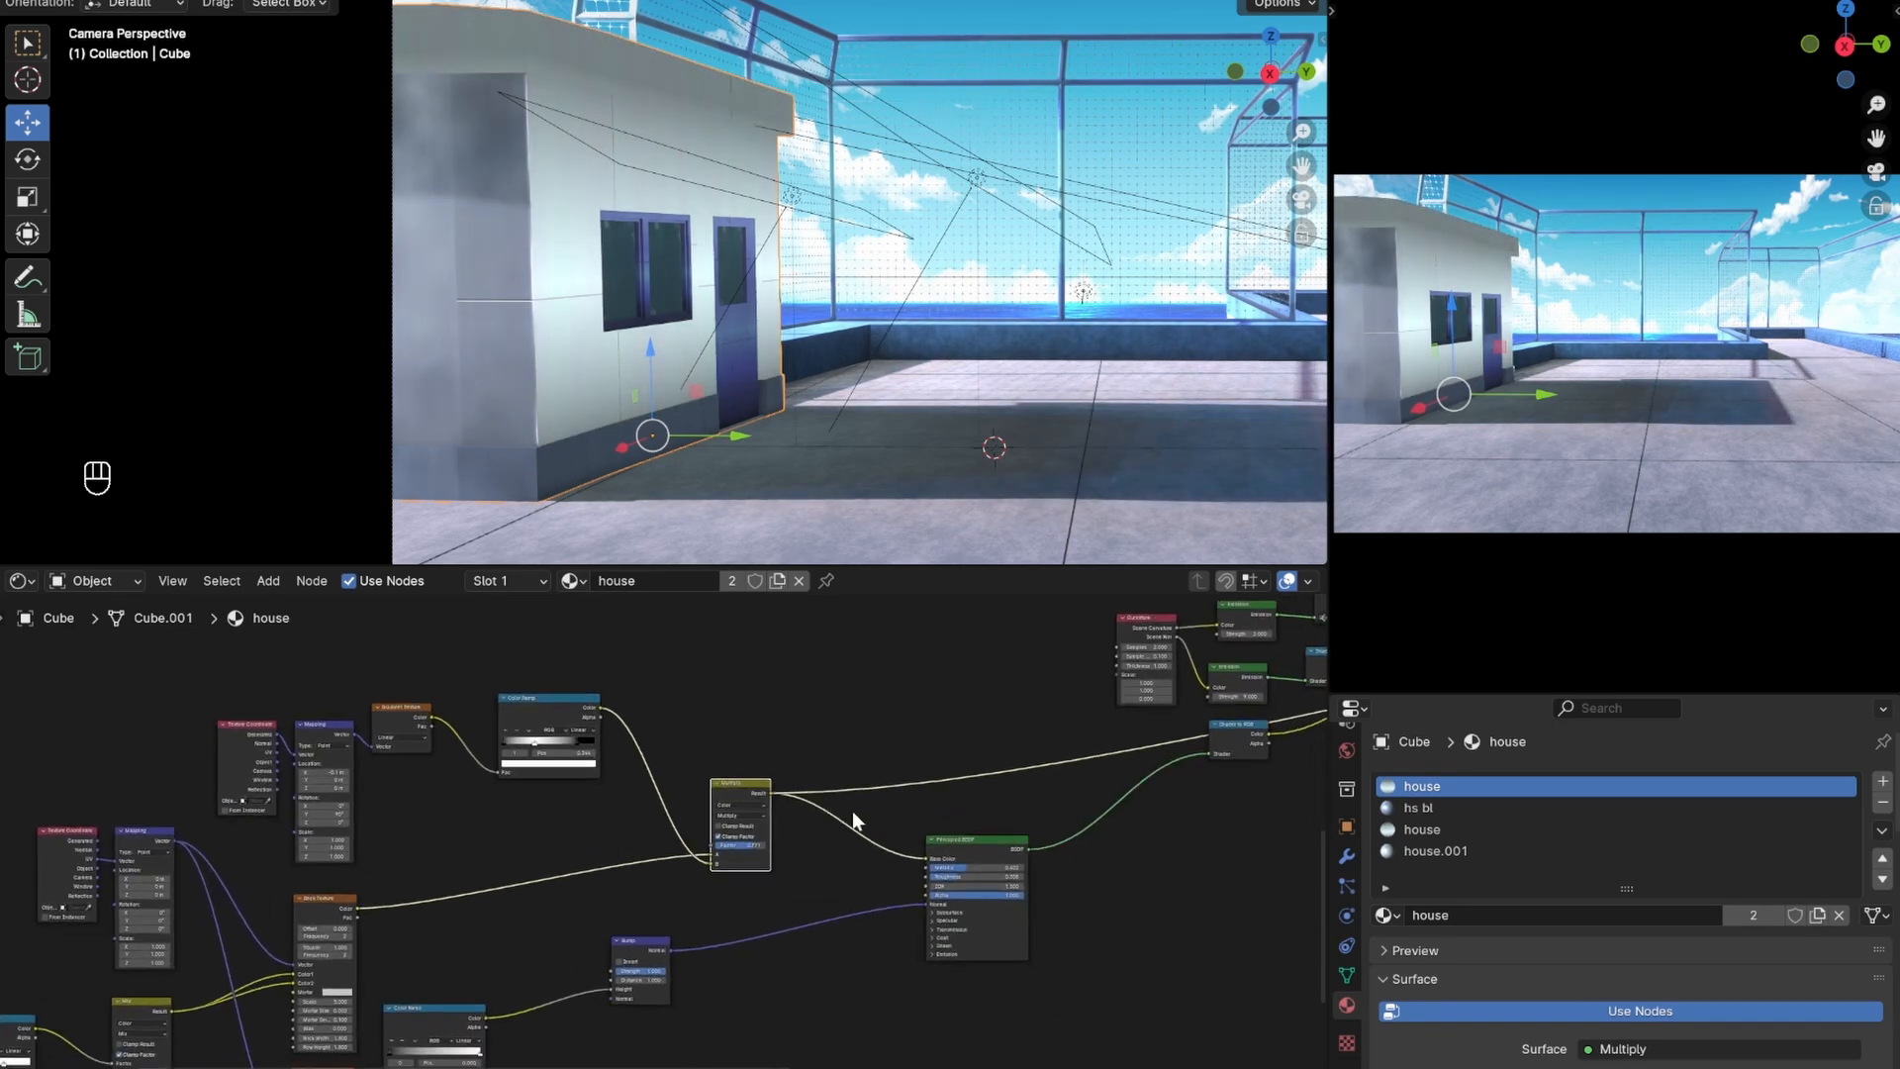
pyautogui.press('Ctrl+S')
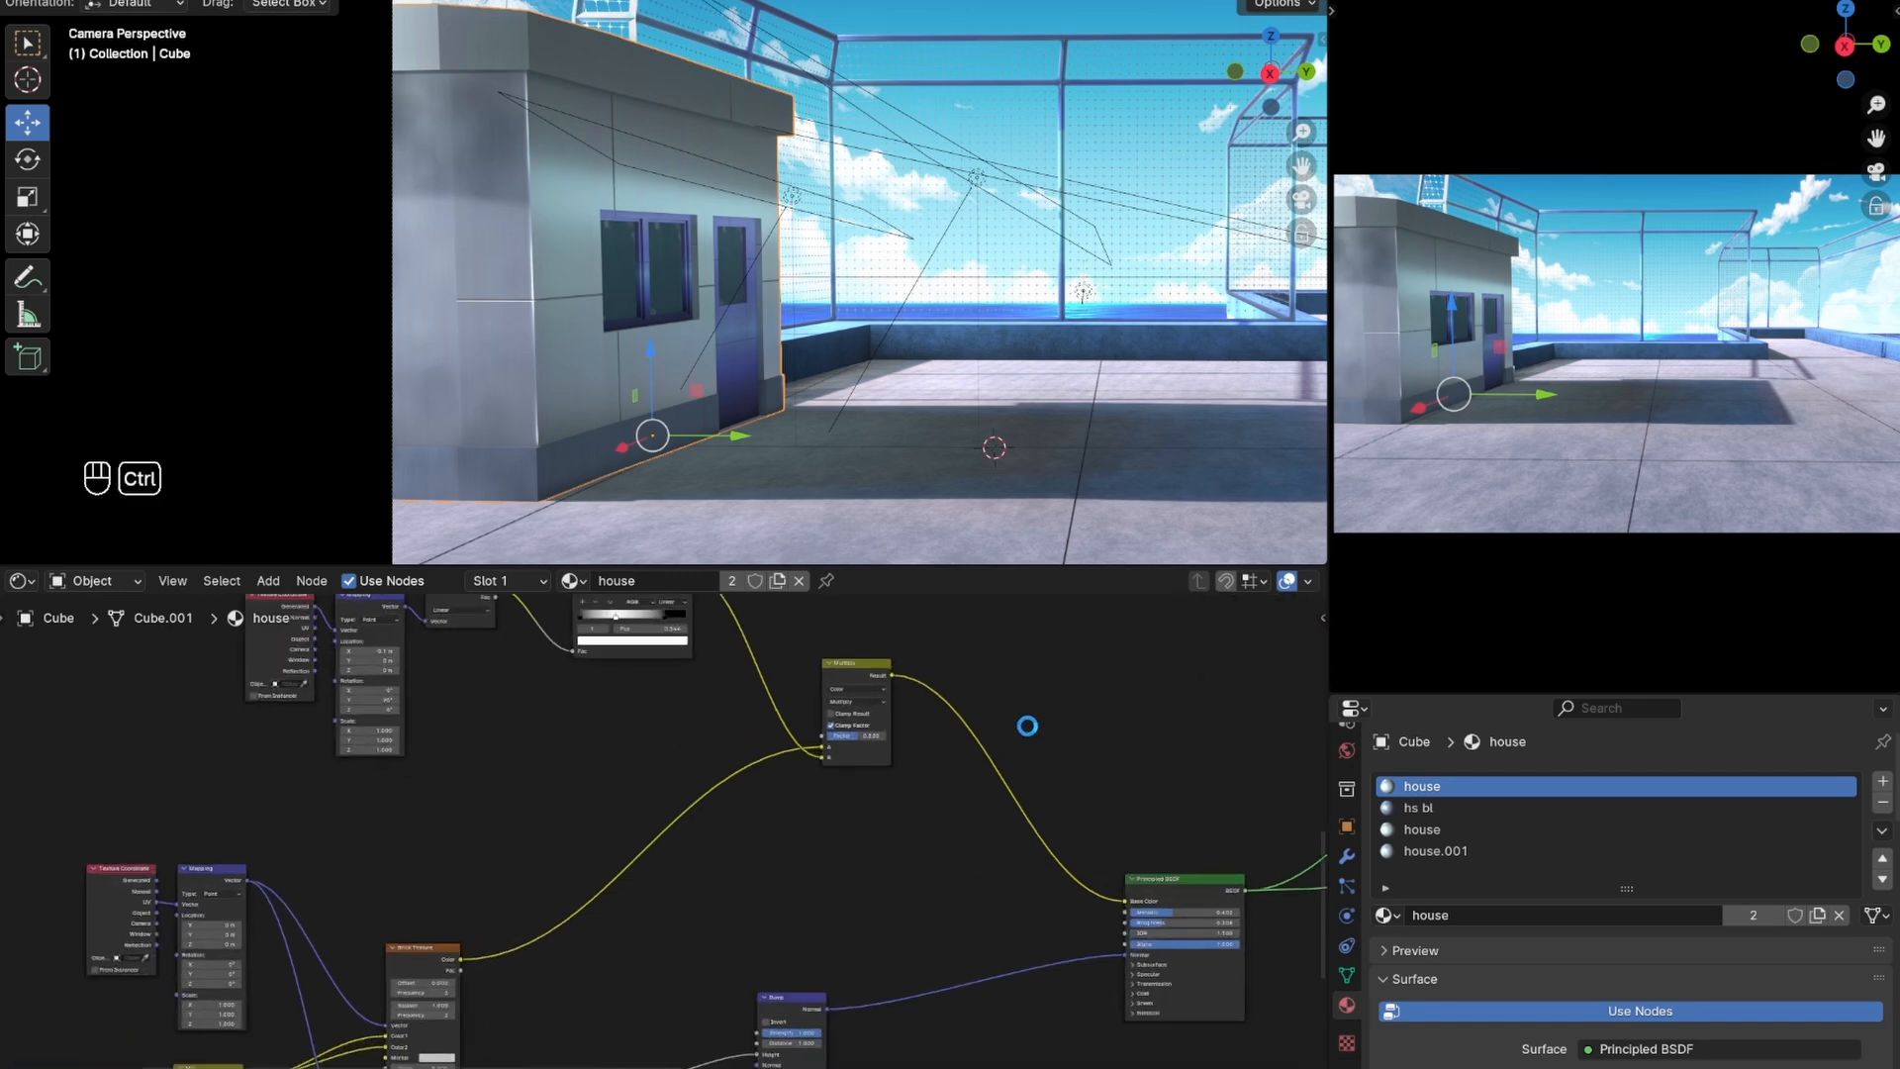
# - Add a Noise Texture with its own Texture Coordinate and Mapping nodes
pyautogui.write('noi')
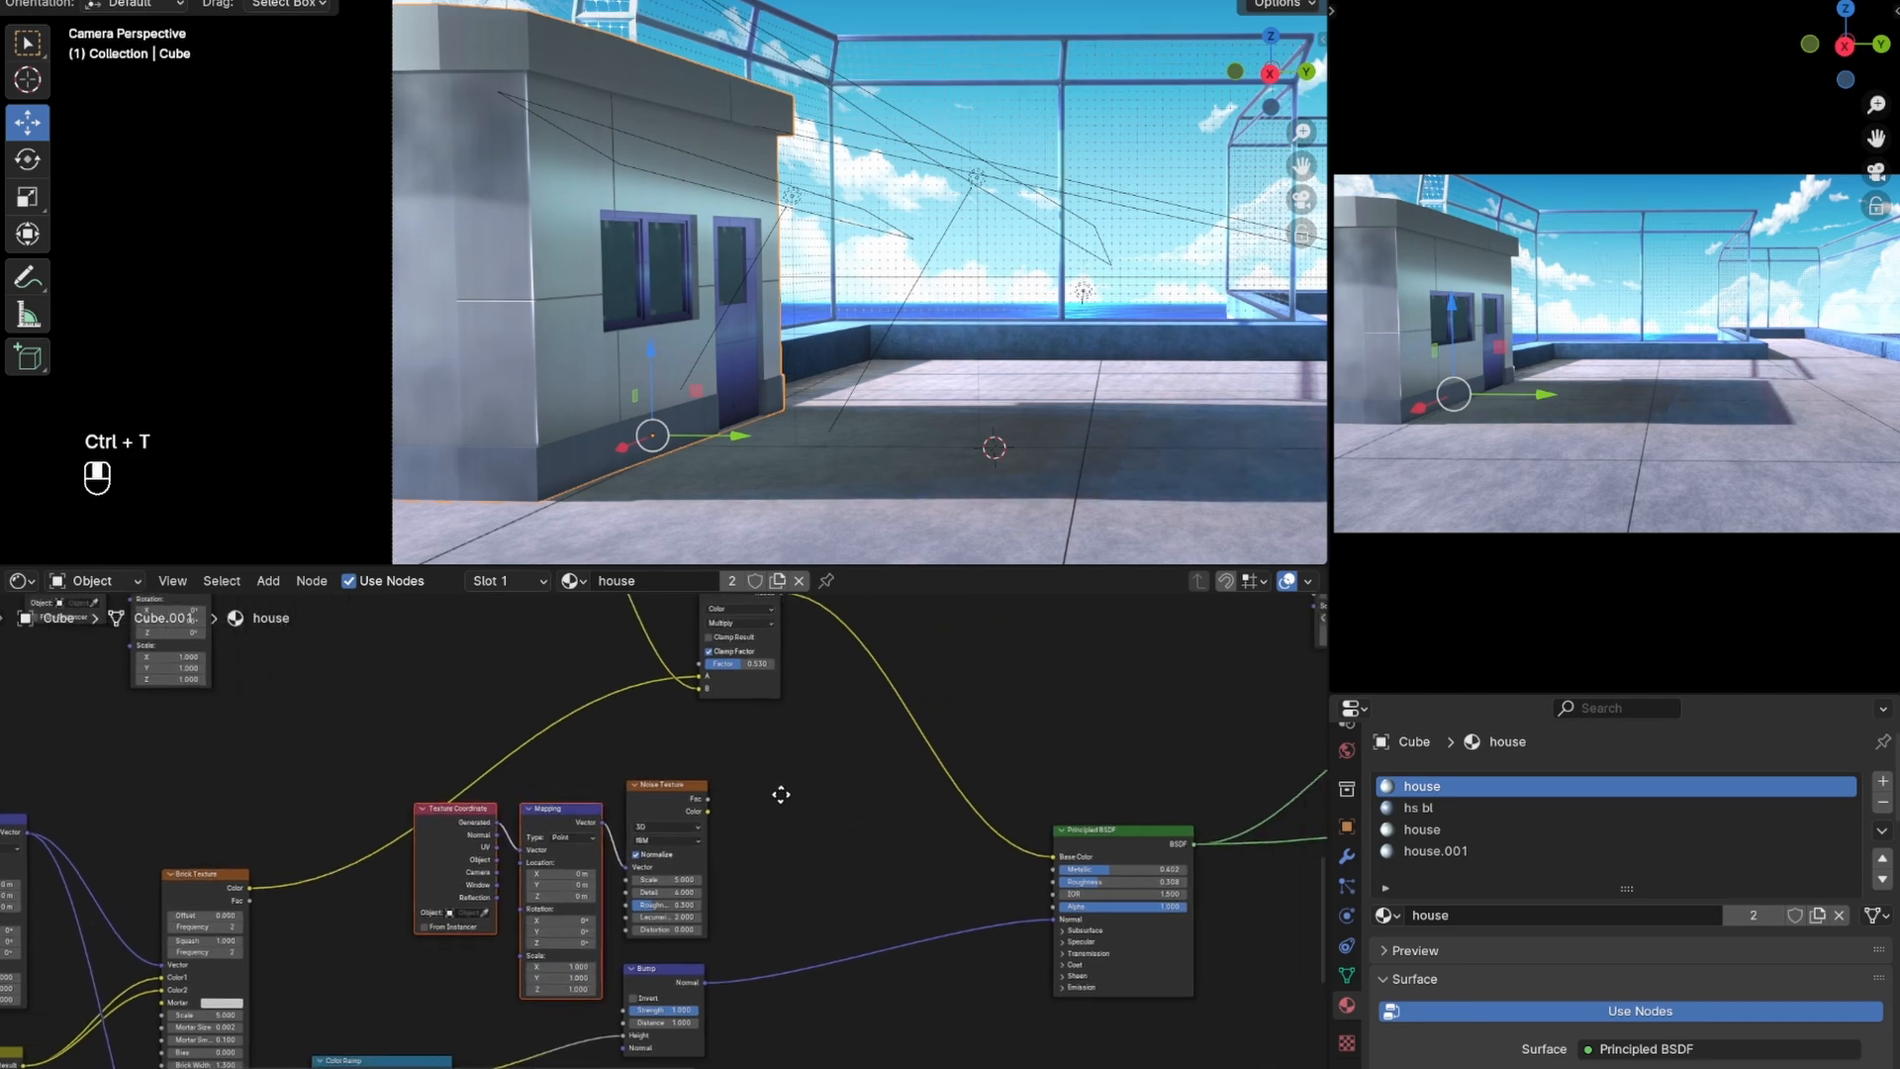
pyautogui.write('co')
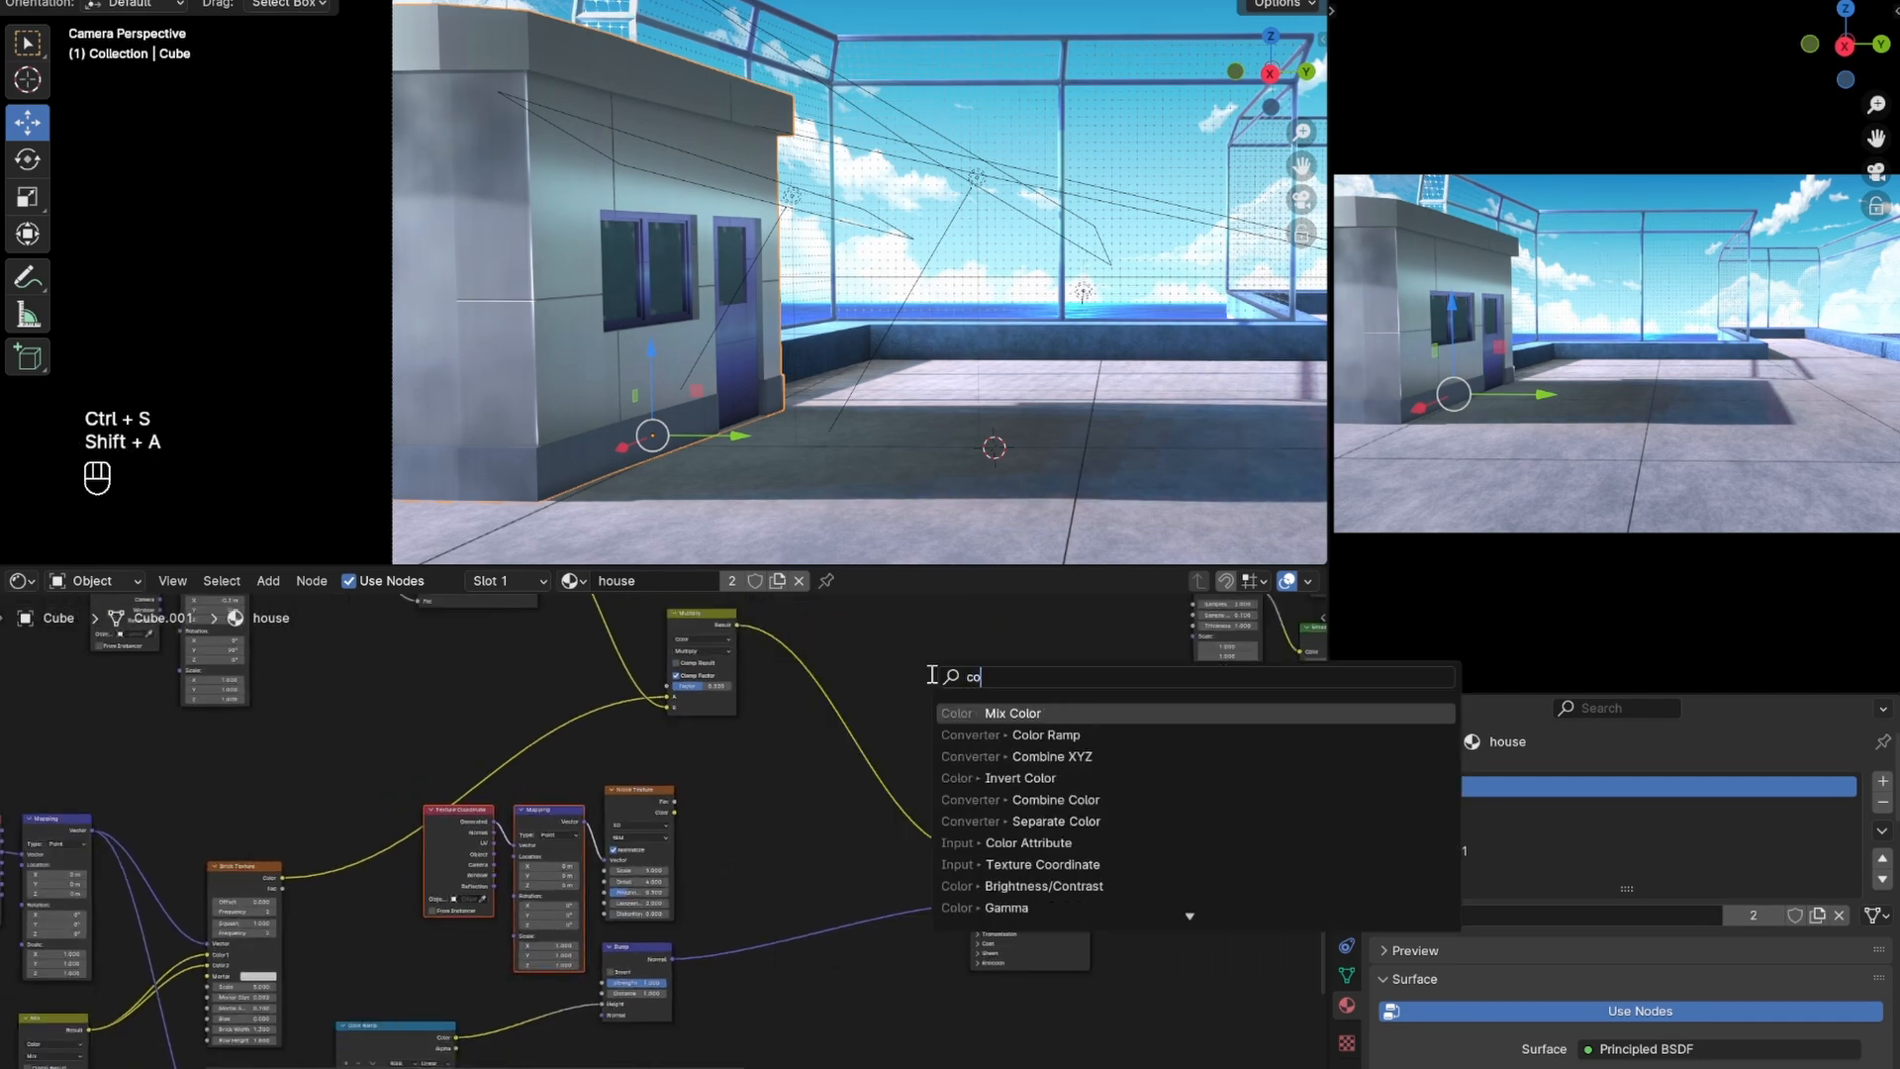